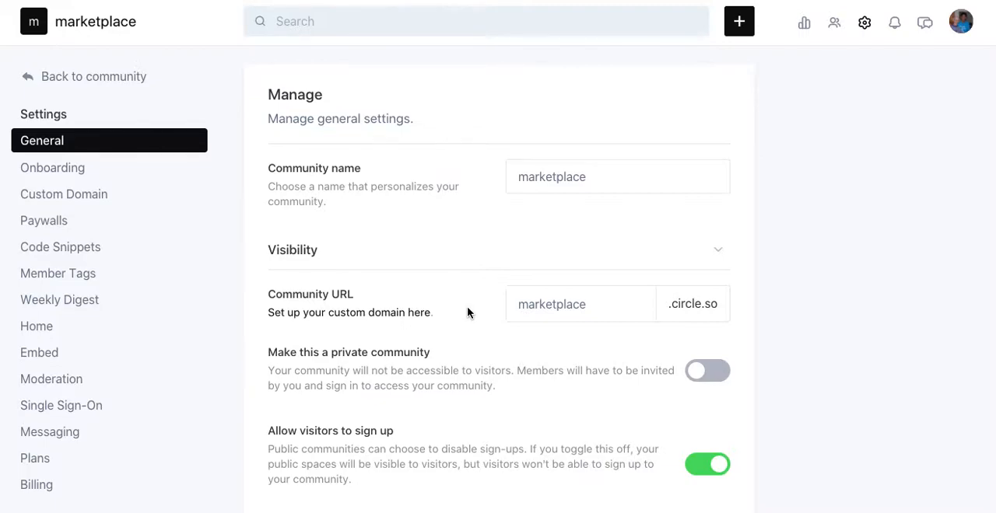
mouse_move(838, 282)
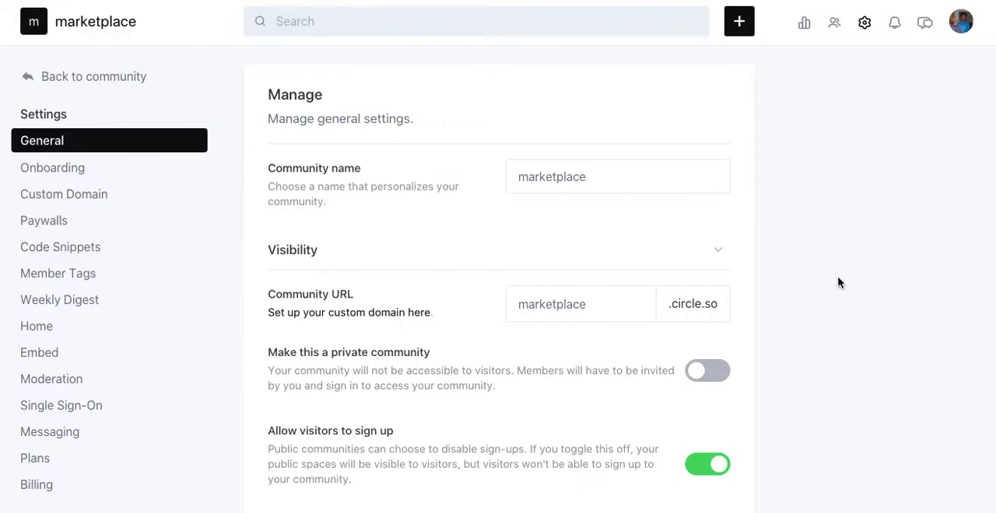
mouse_move(840, 287)
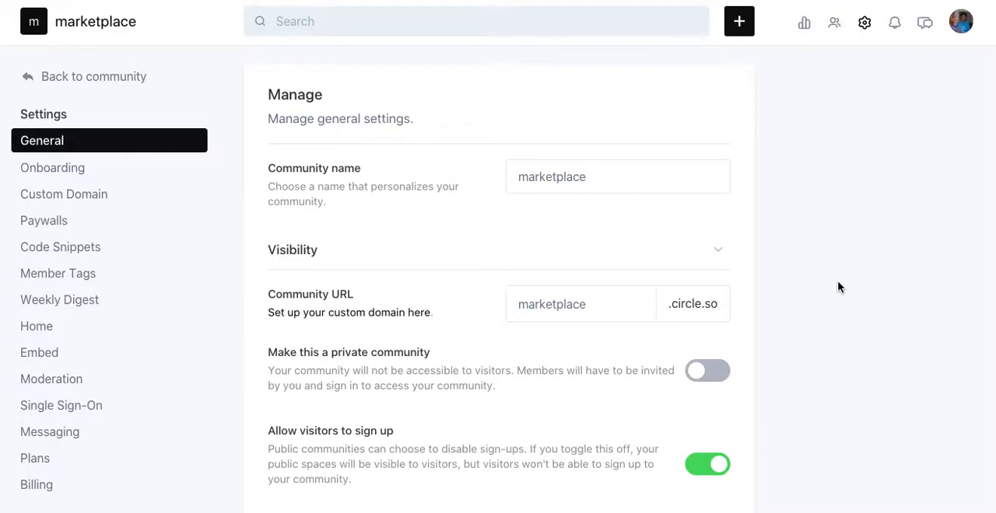
Open the Paywalls settings page, which shows Stripe connected and no paywalls yet
scroll(down, 3)
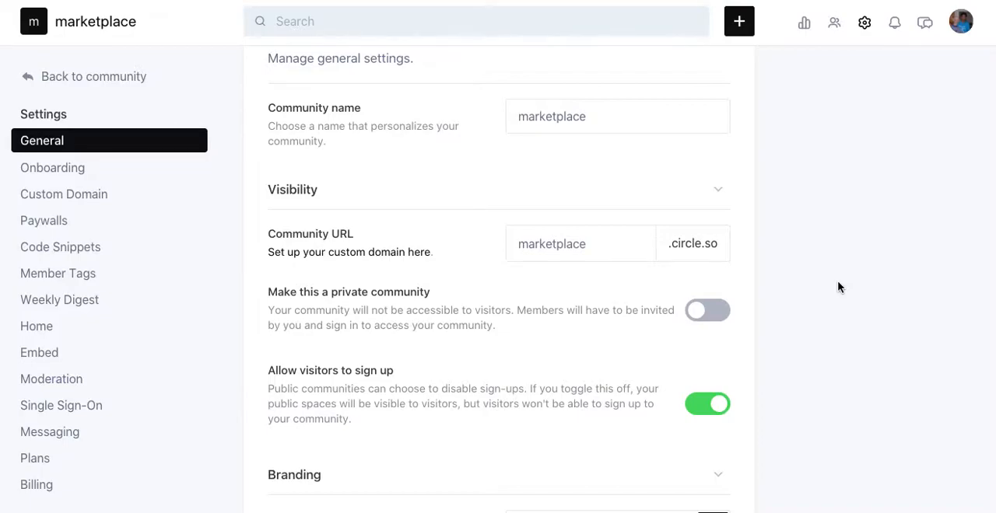
scroll(down, 3)
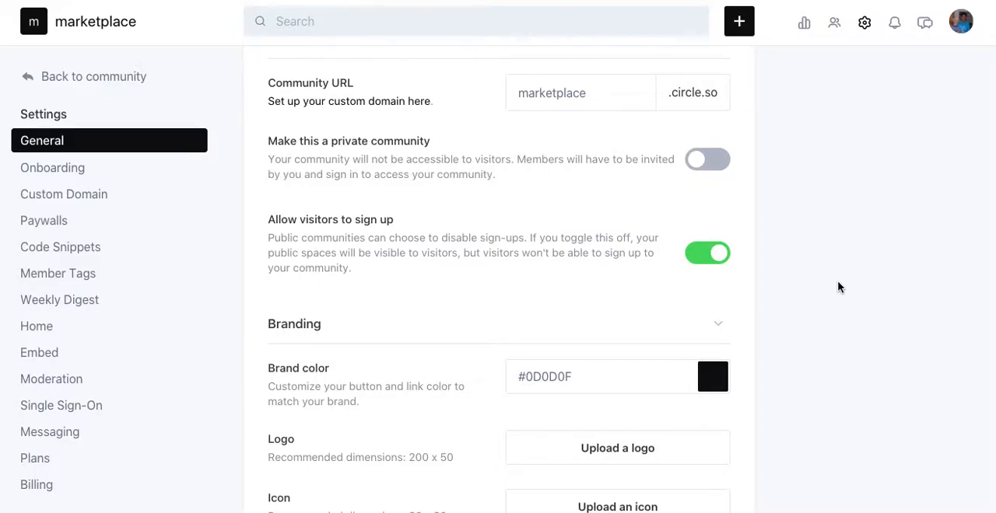
scroll(down, 3)
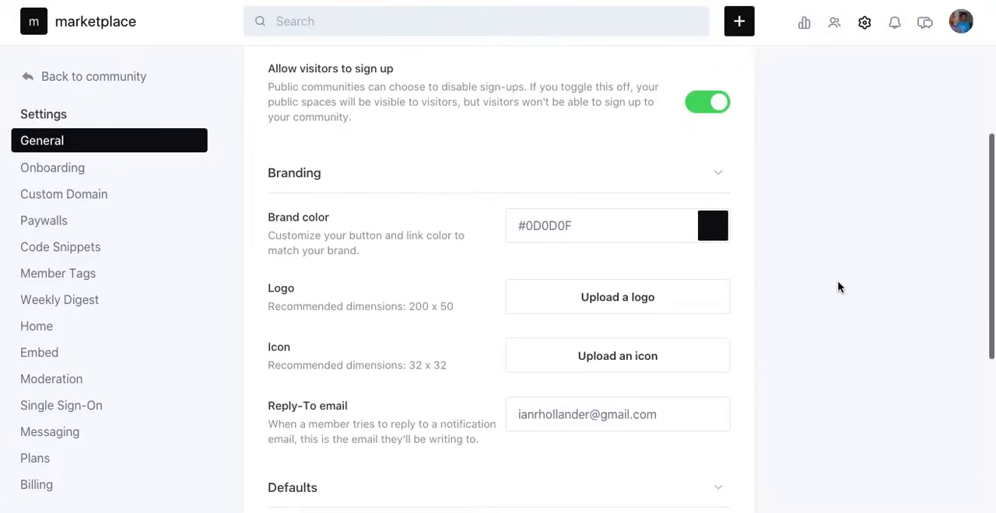
mouse_move(75, 250)
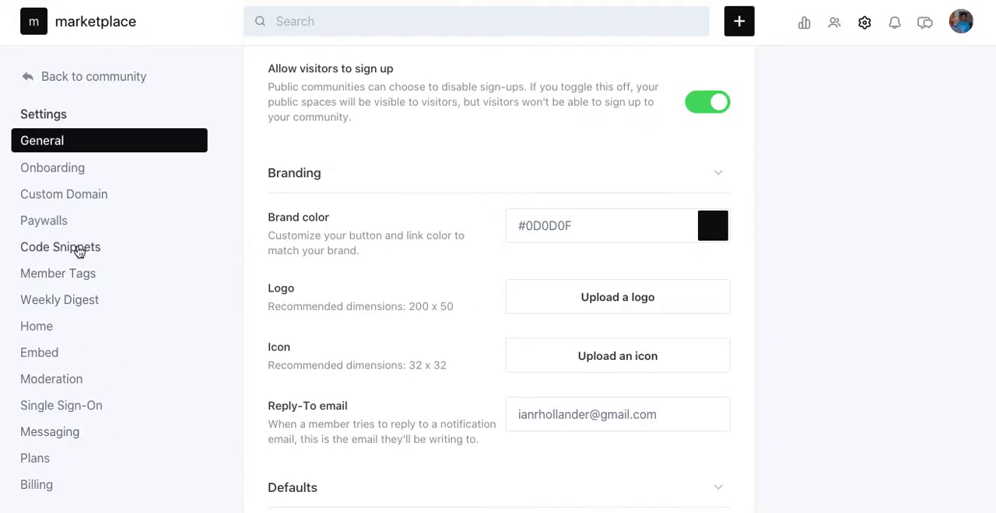
mouse_move(63, 223)
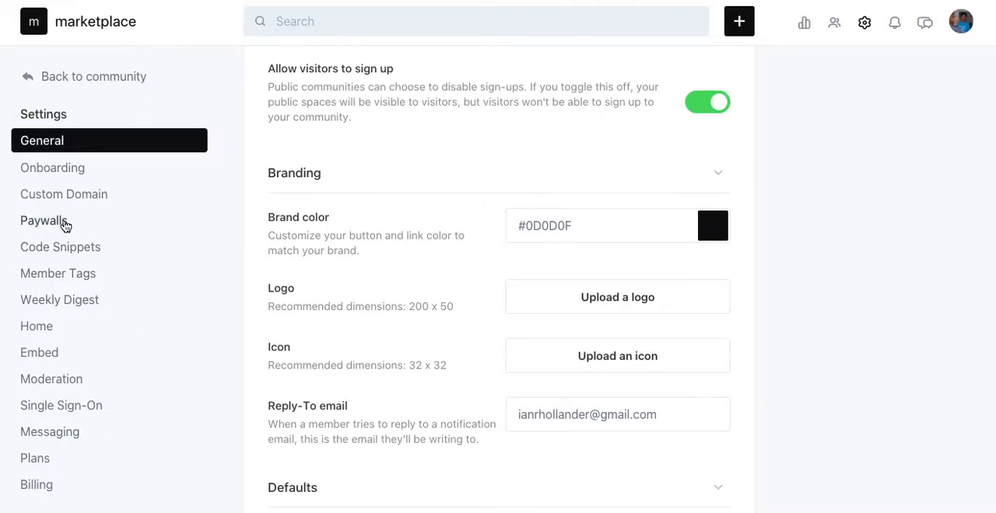
mouse_move(58, 223)
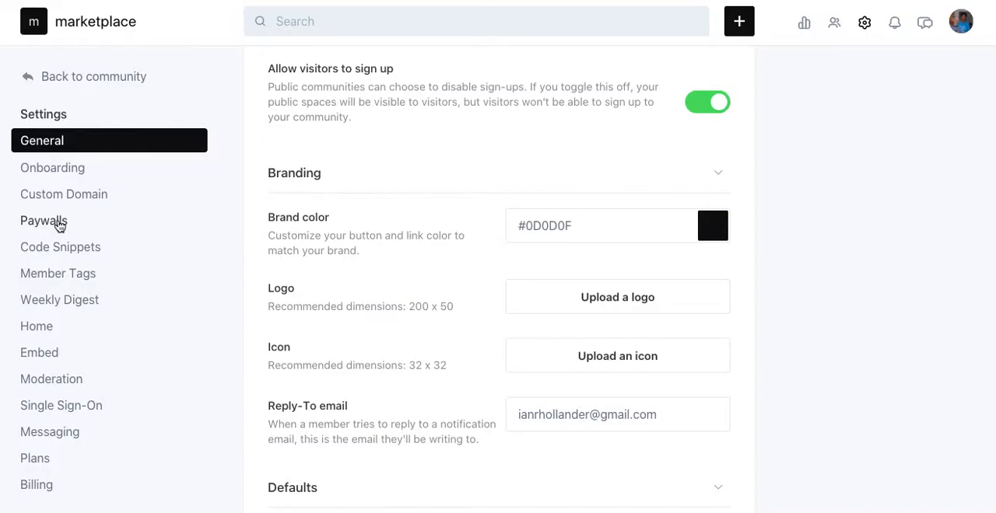
click(49, 221)
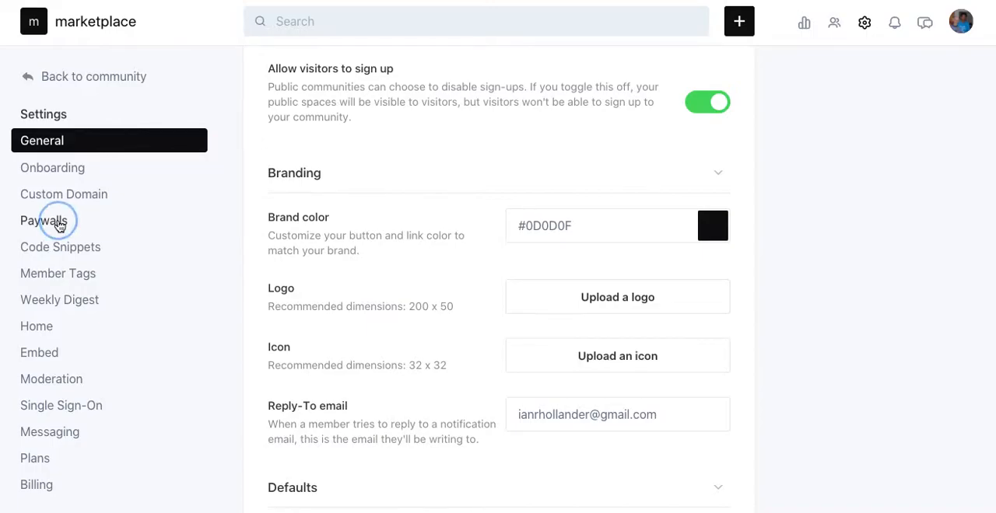
click(44, 220)
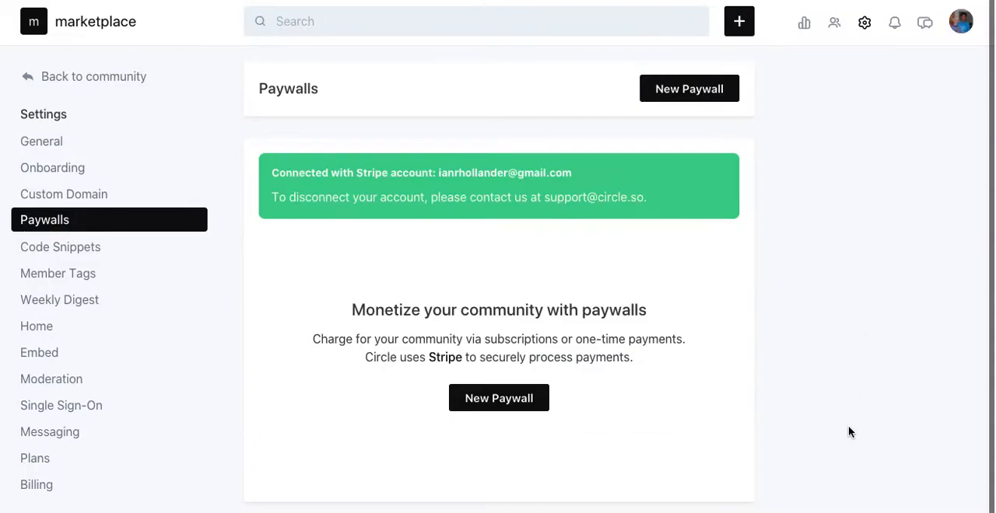
mouse_move(940, 262)
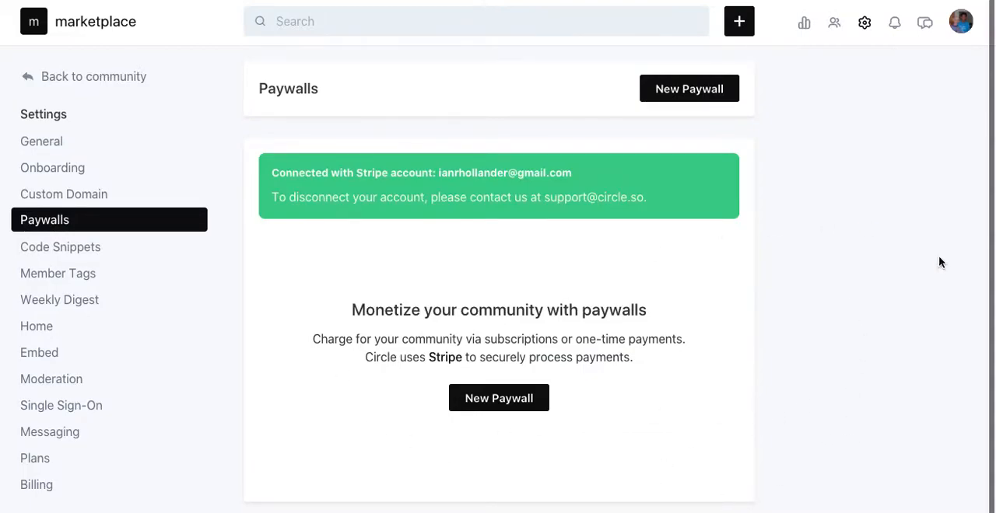
mouse_move(506, 443)
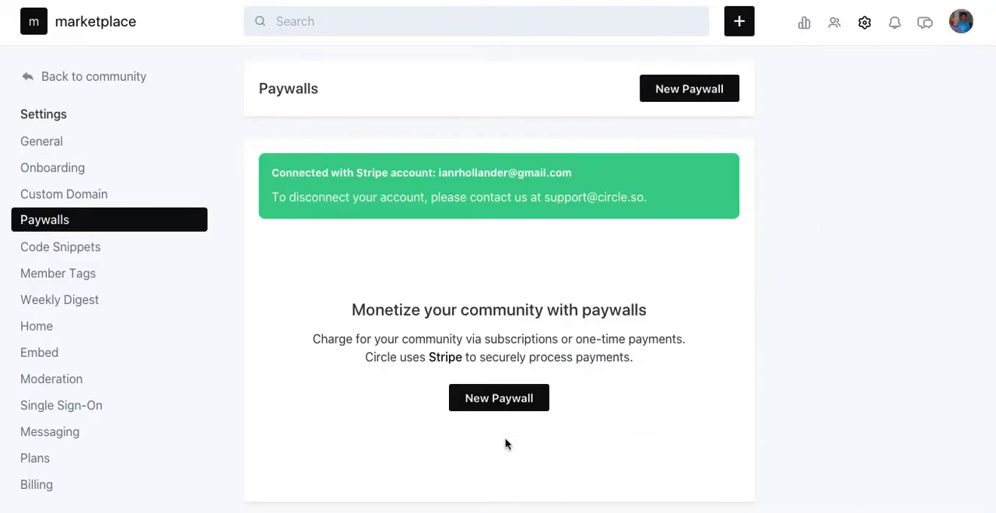
mouse_move(511, 407)
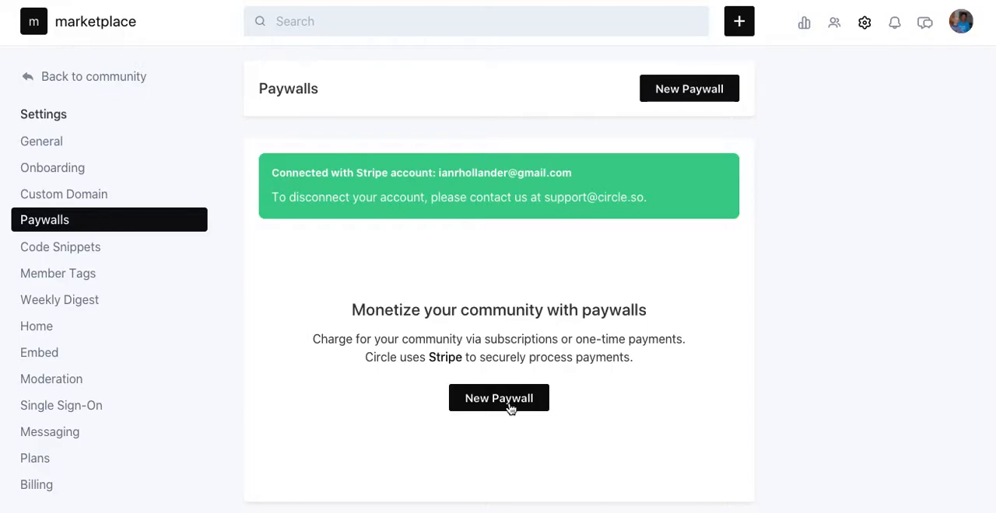
mouse_move(448, 242)
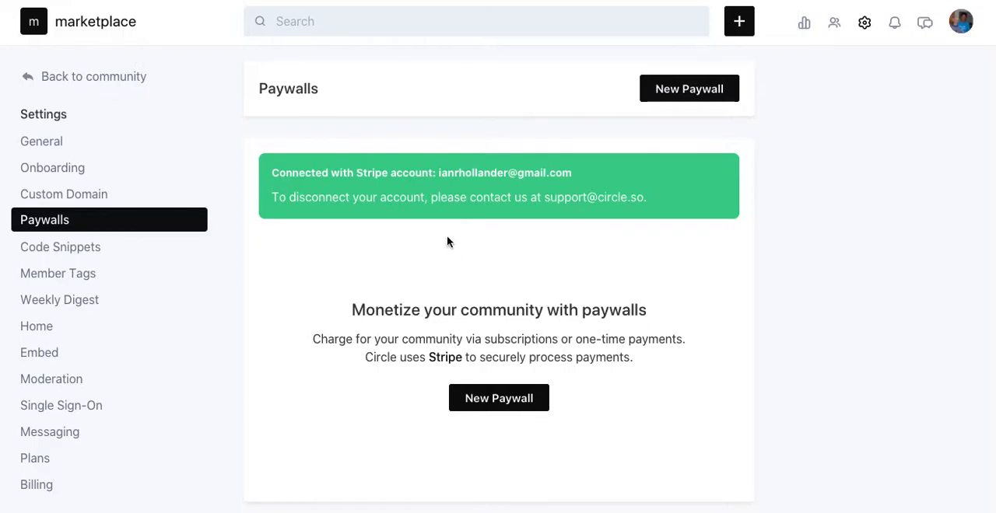
mouse_move(470, 197)
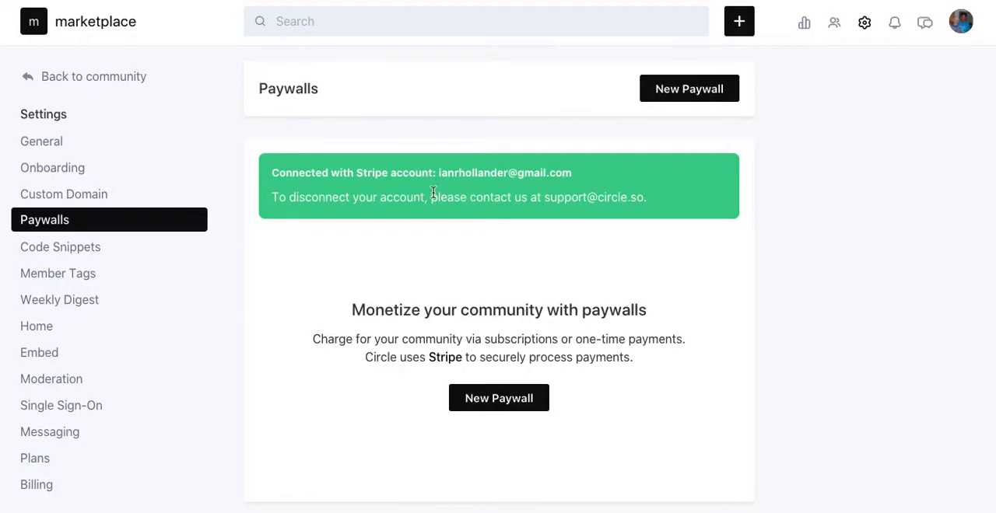
mouse_move(630, 249)
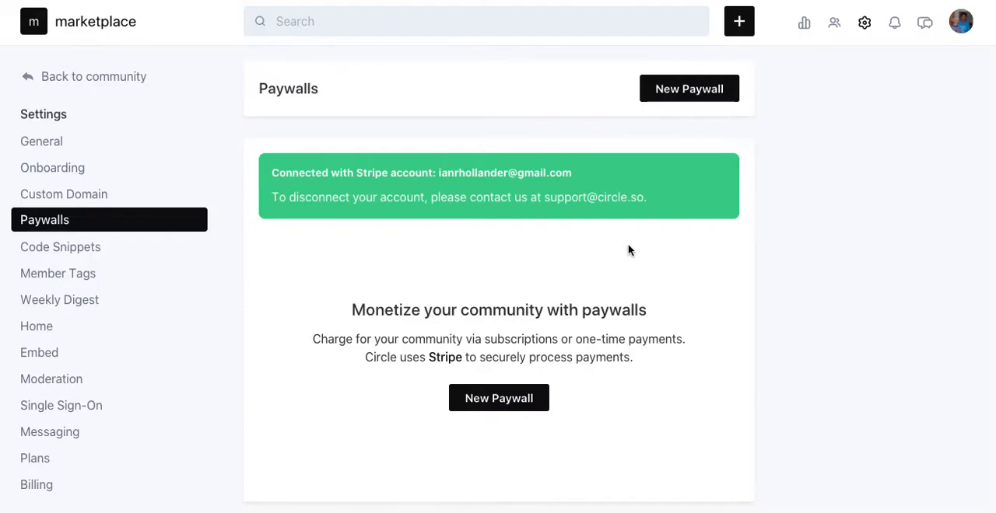
mouse_move(538, 461)
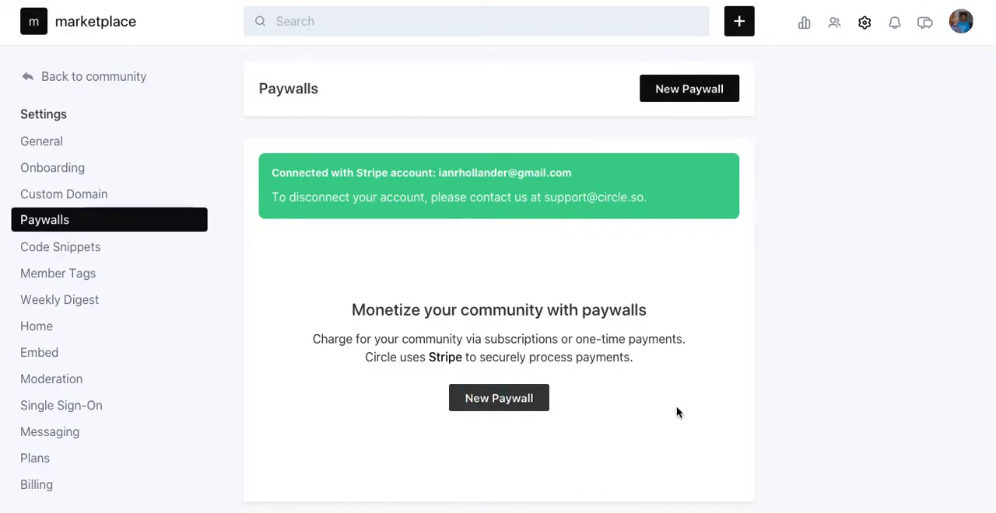
mouse_move(603, 406)
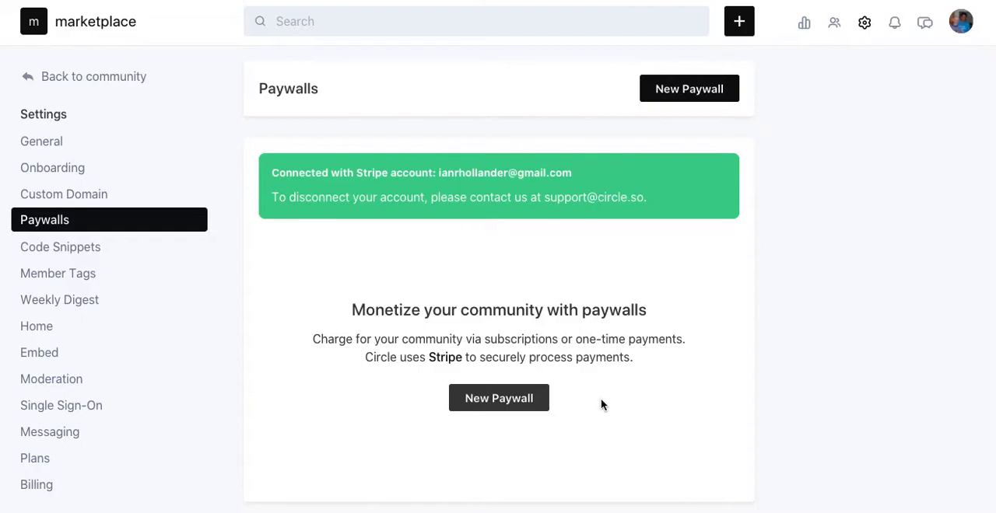
Start a new paywall and enter 'Mindfulness' as its display name
click(498, 397)
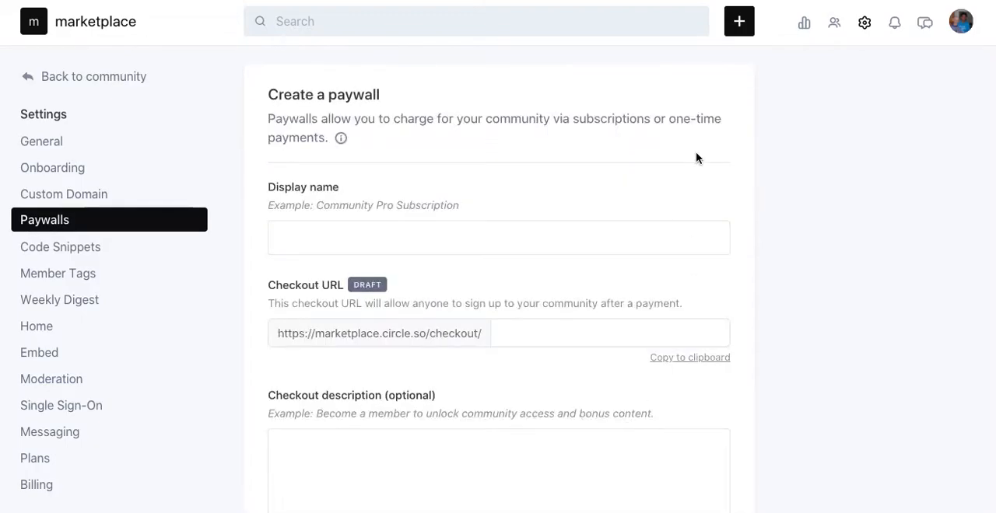
mouse_move(619, 160)
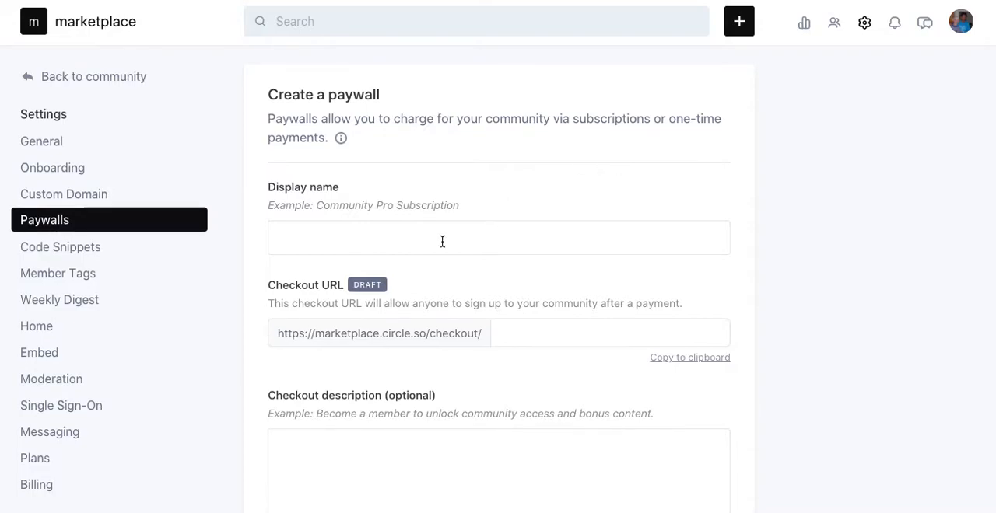
click(442, 237)
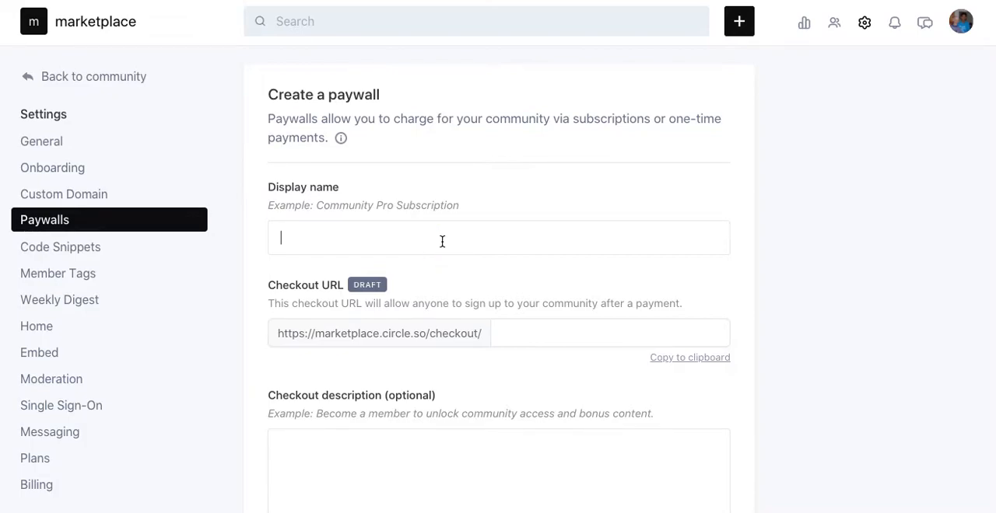
text(Mindfulness Courses)
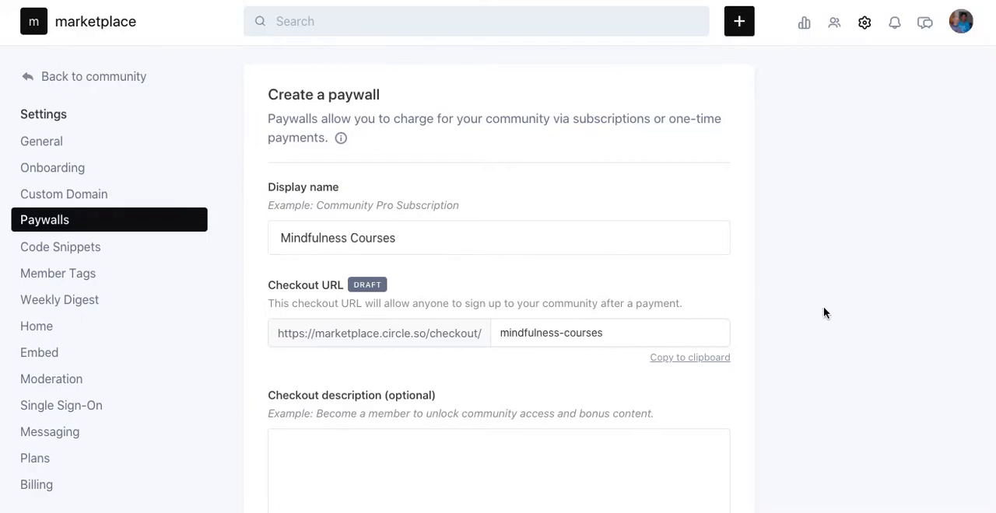
Write the mindfulness micro courses checkout description and set internal name 'Delete me'
scroll(down, 3)
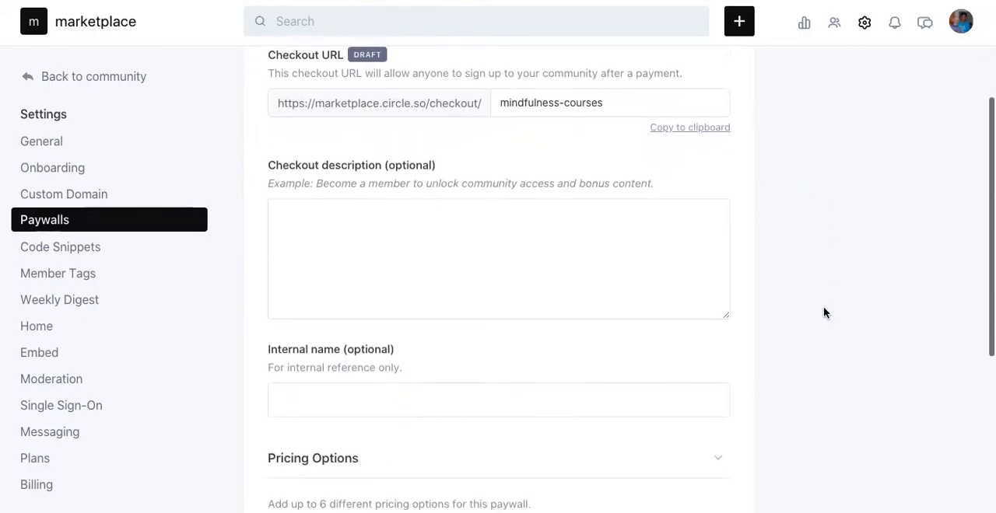
scroll(down, 3)
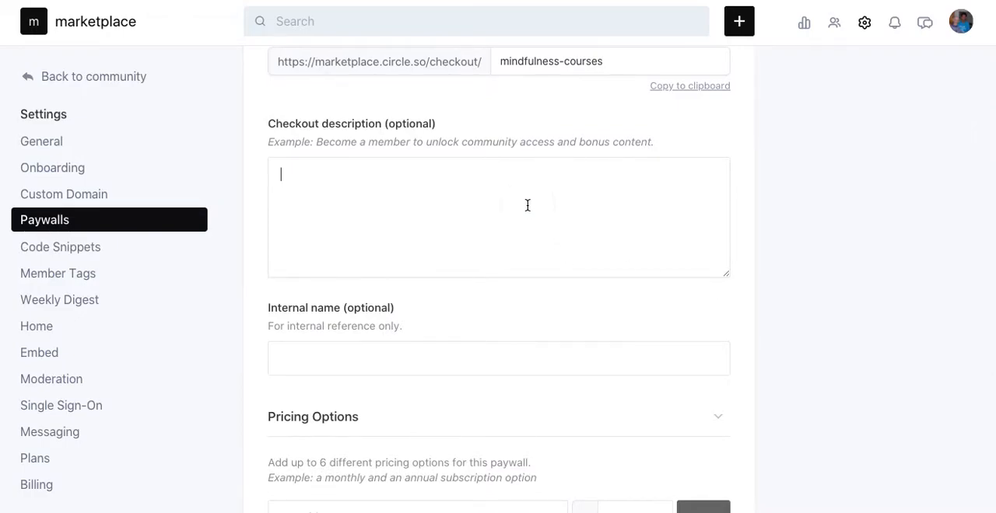
text(Get access)
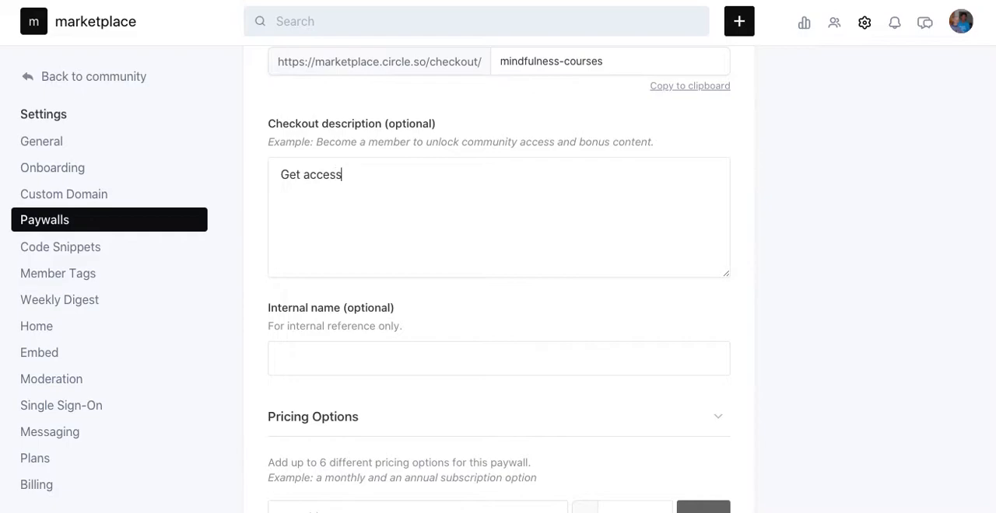
text(to our mirco)
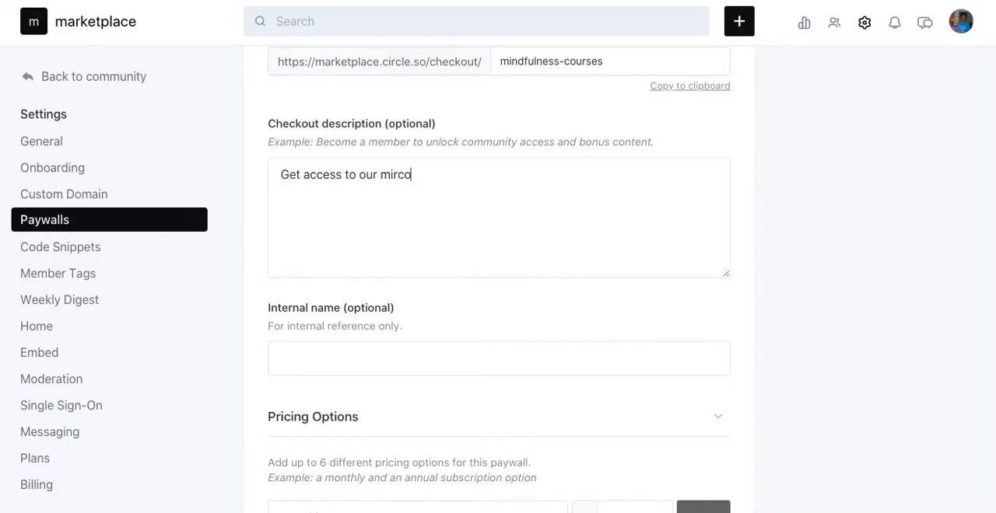
key(Backspace)
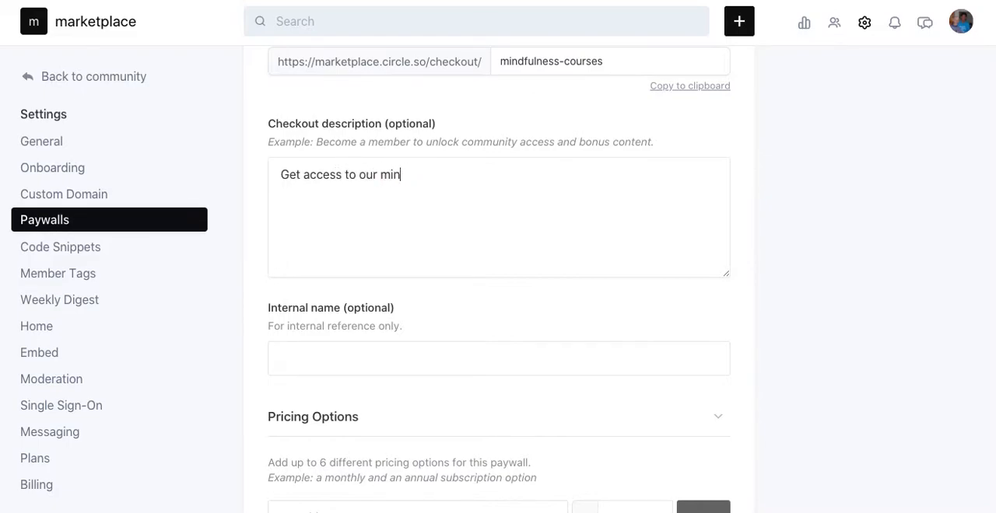
text(dfulness mid)
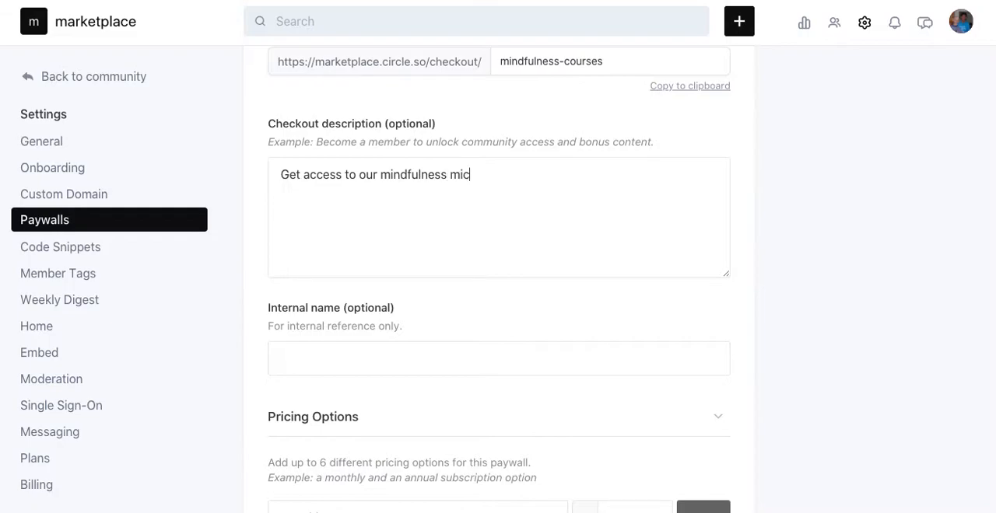
text(ro courses and d)
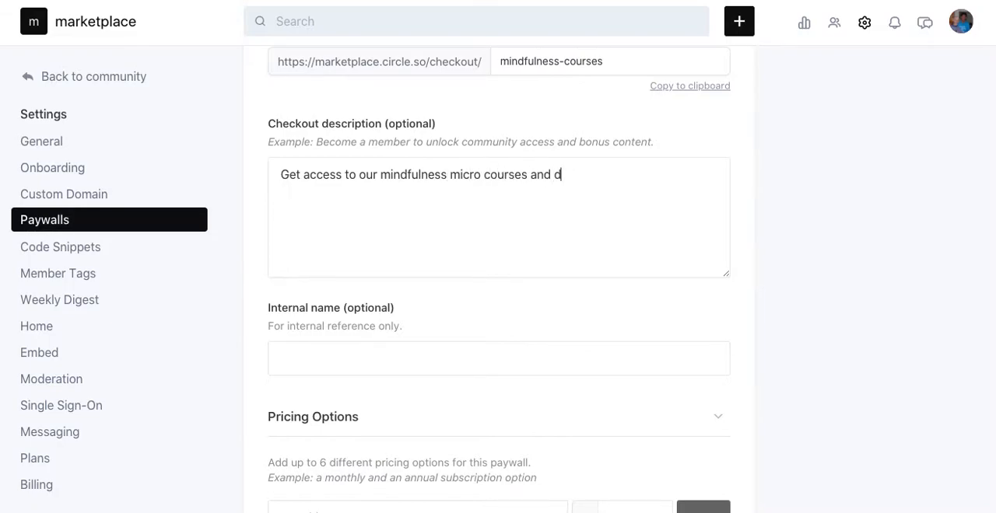
text(iscuss y)
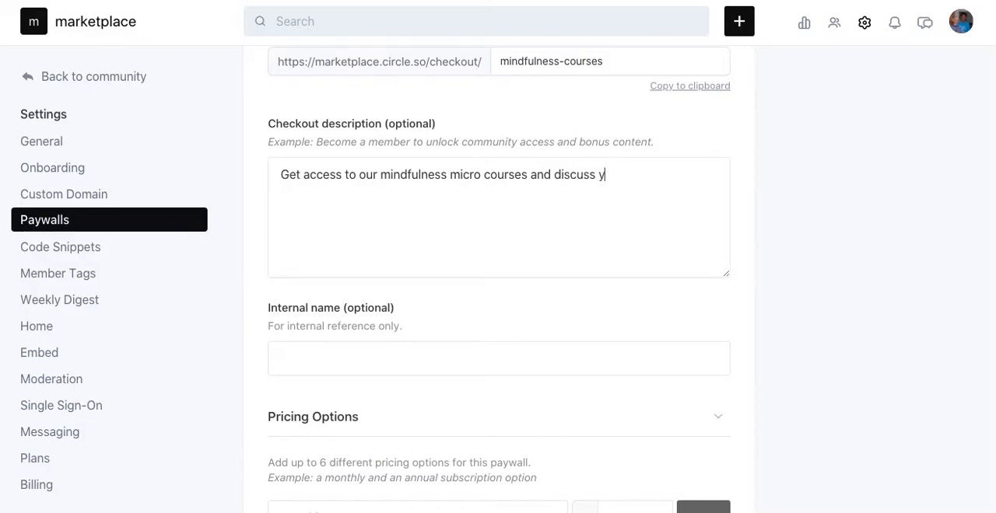
text(our practice with)
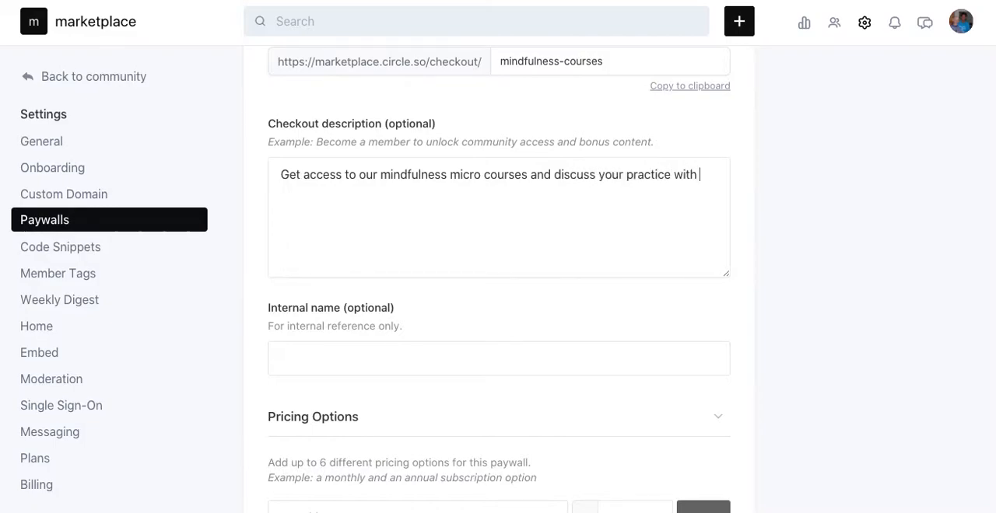
text(our community)
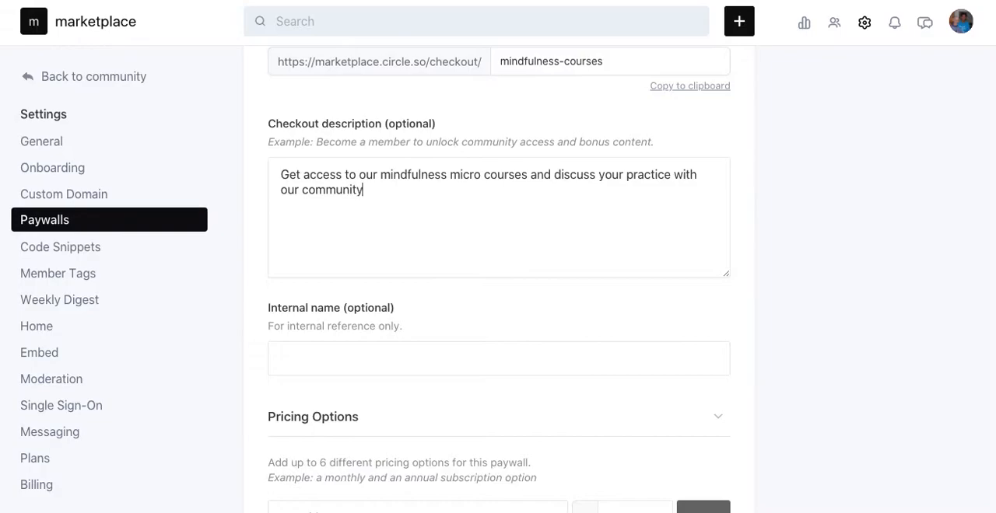
text(!)
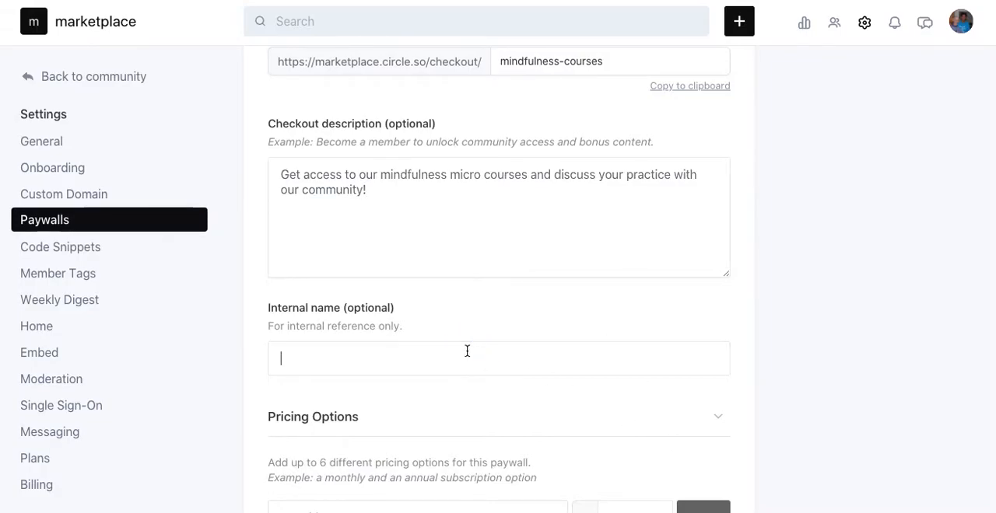
text(Delete me)
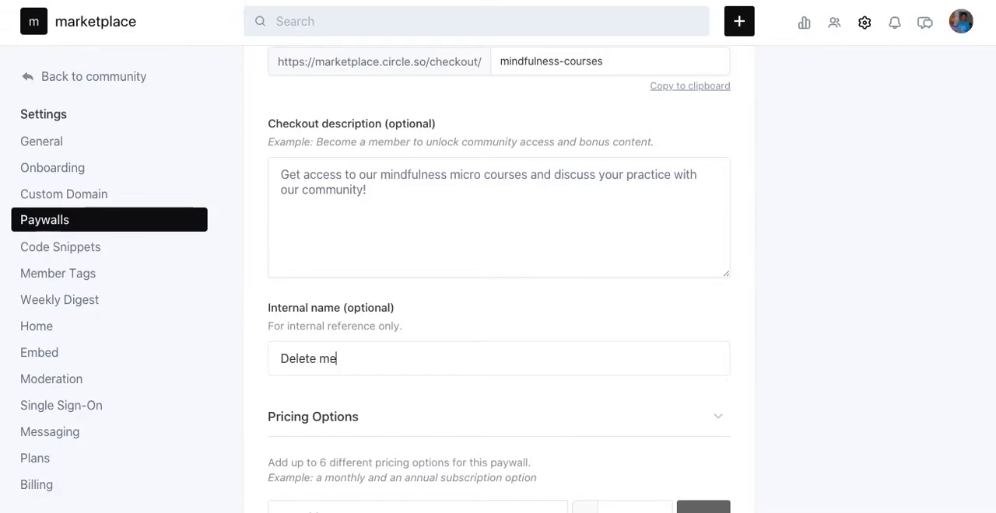
Set the pending pricing option to a one-time fee of 10
scroll(down, 3)
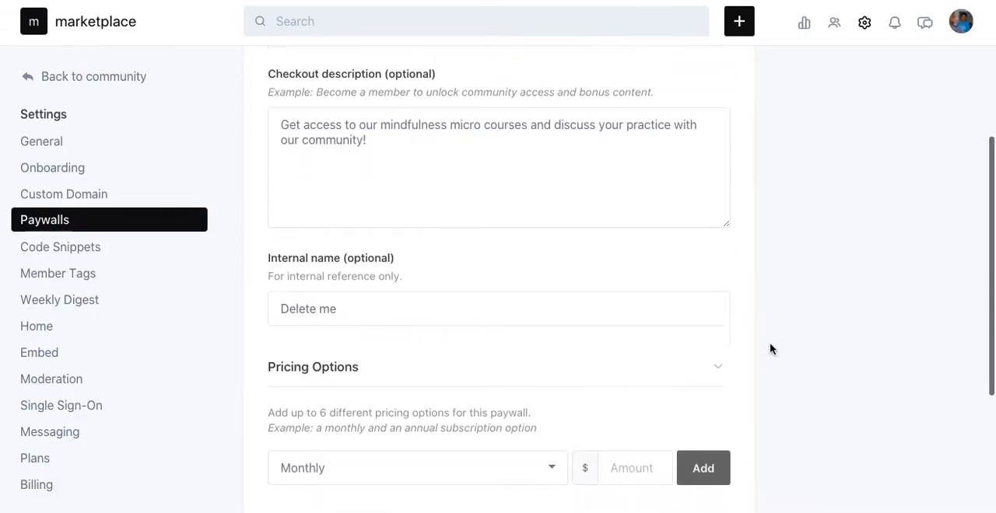
scroll(down, 3)
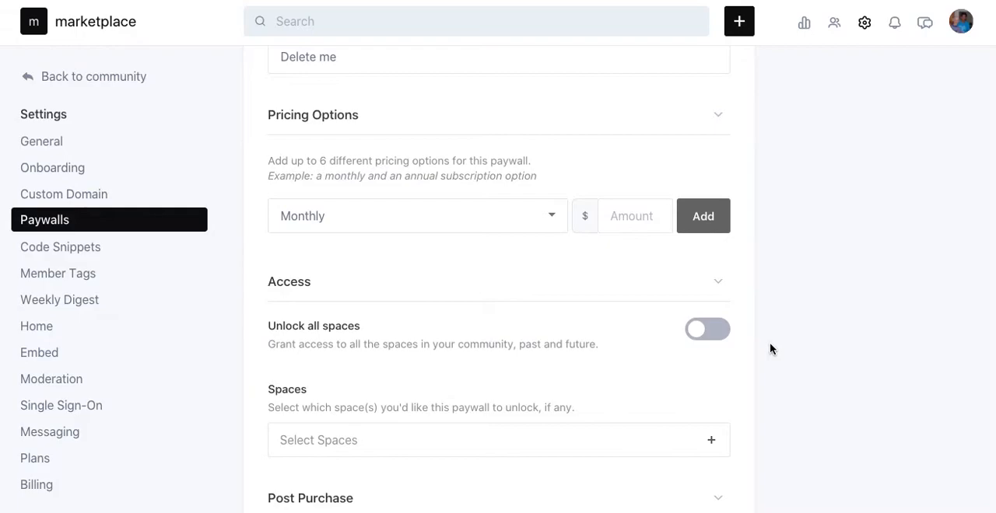
mouse_move(371, 227)
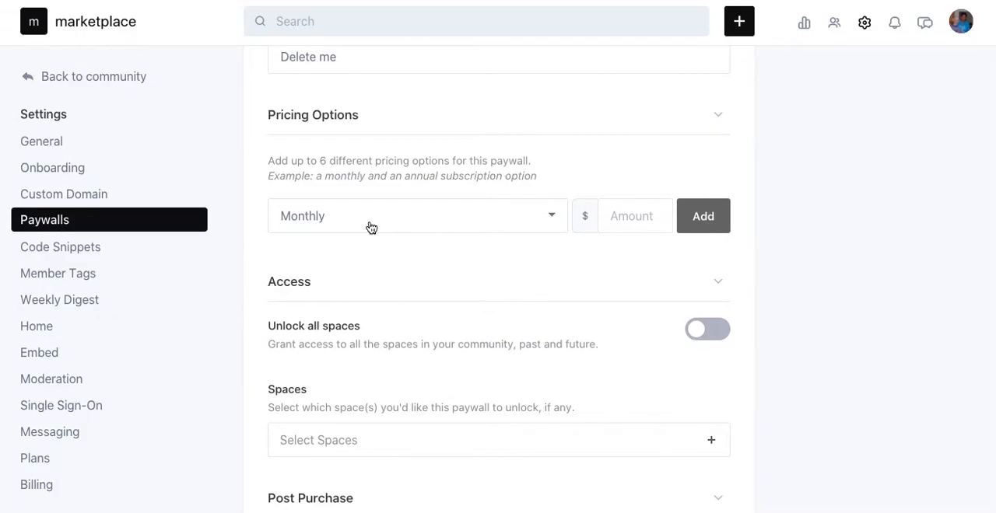
mouse_move(453, 230)
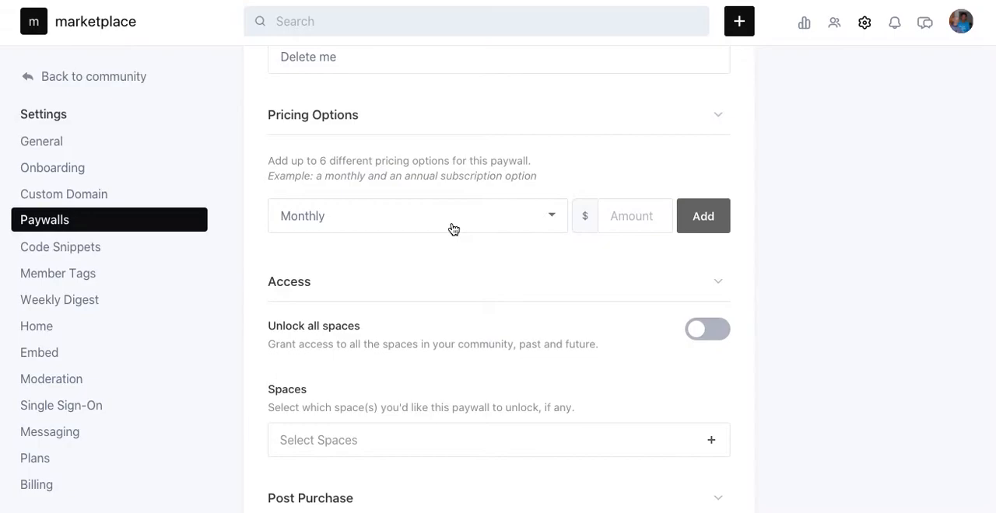
mouse_move(418, 229)
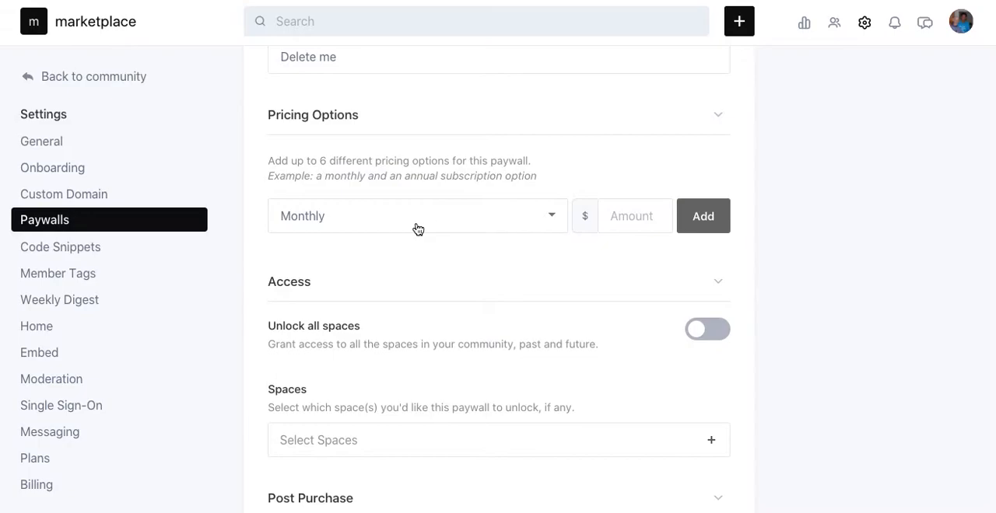
click(416, 216)
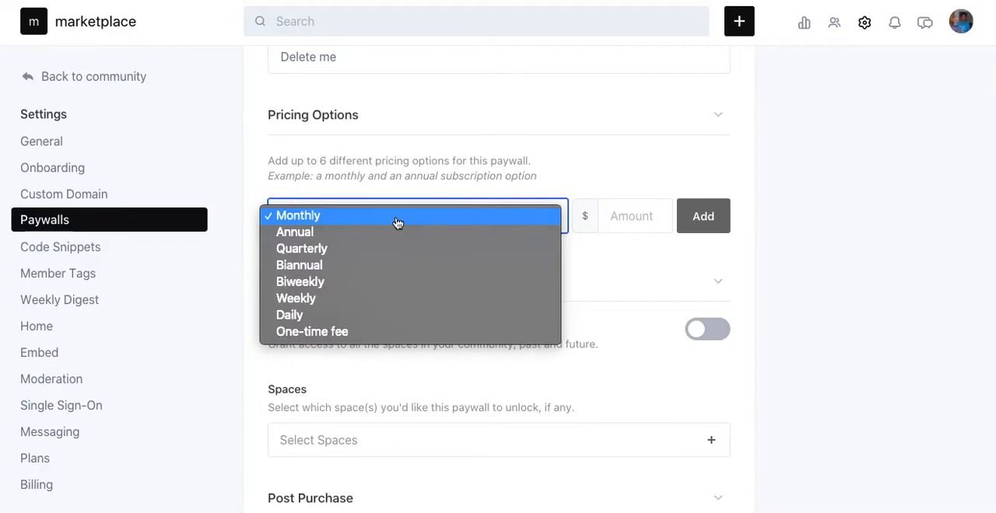
mouse_move(401, 332)
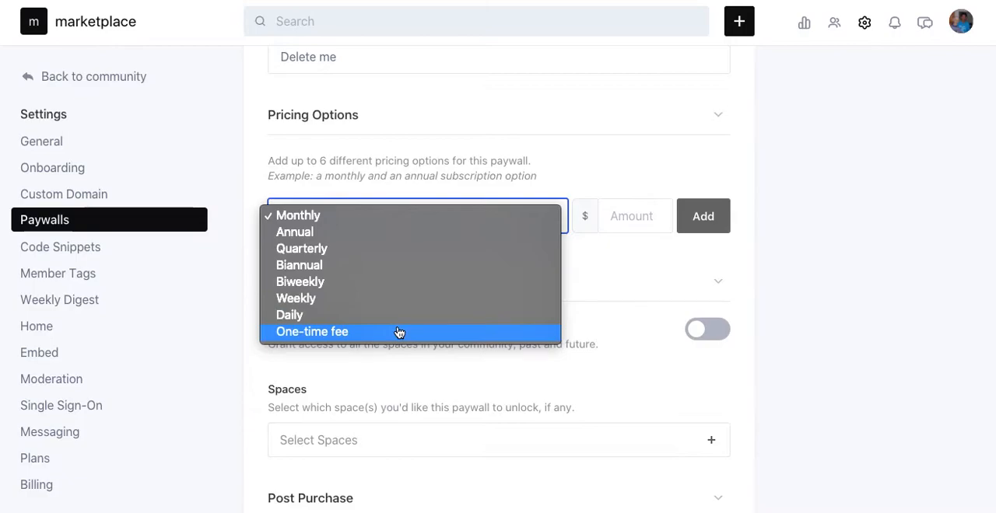
mouse_move(336, 340)
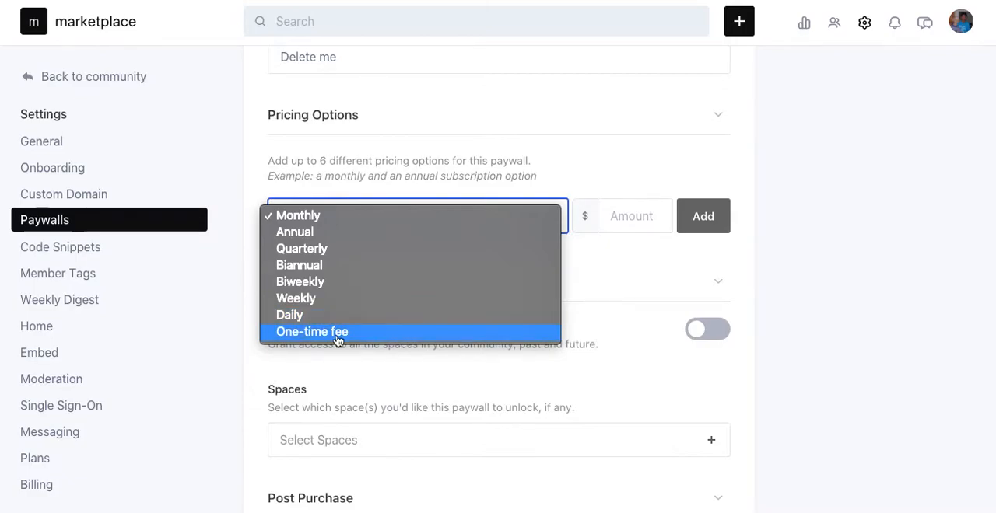
mouse_move(337, 336)
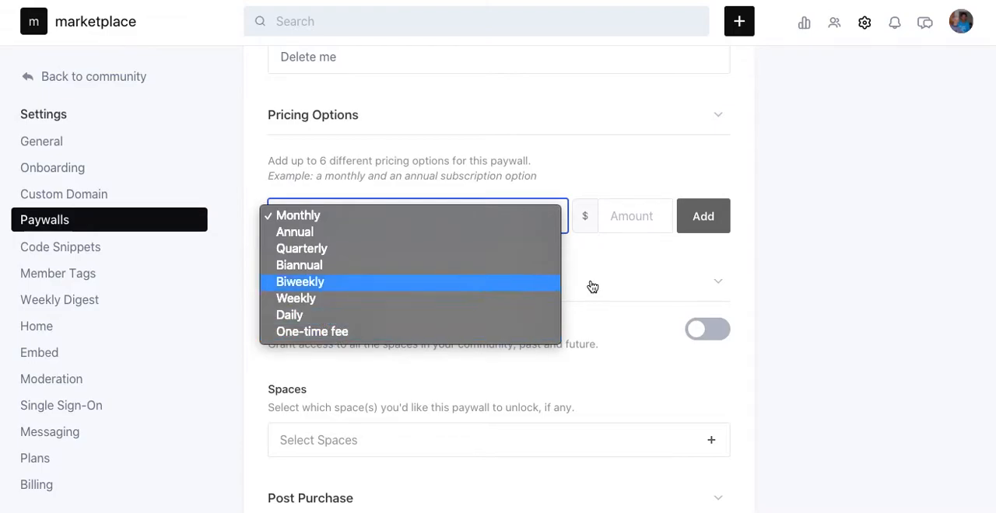
mouse_move(784, 290)
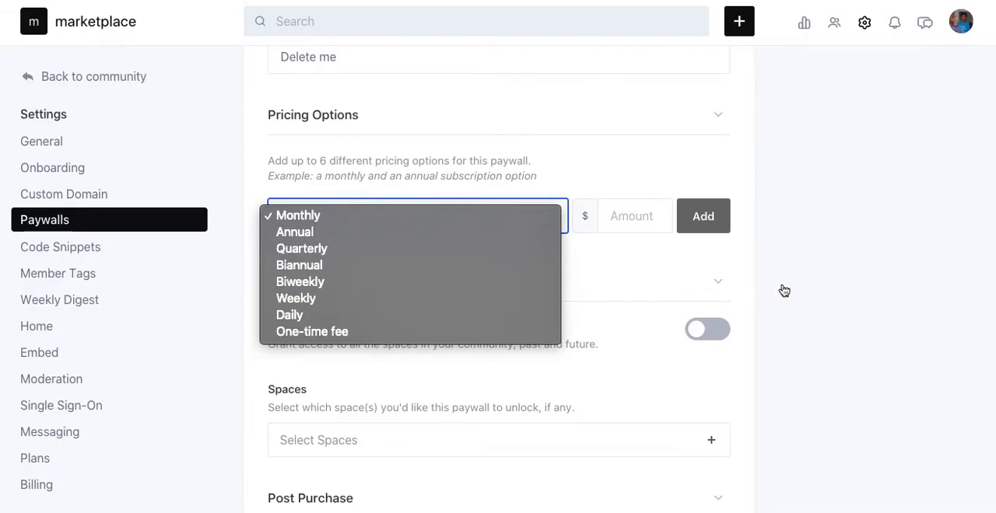
click(297, 215)
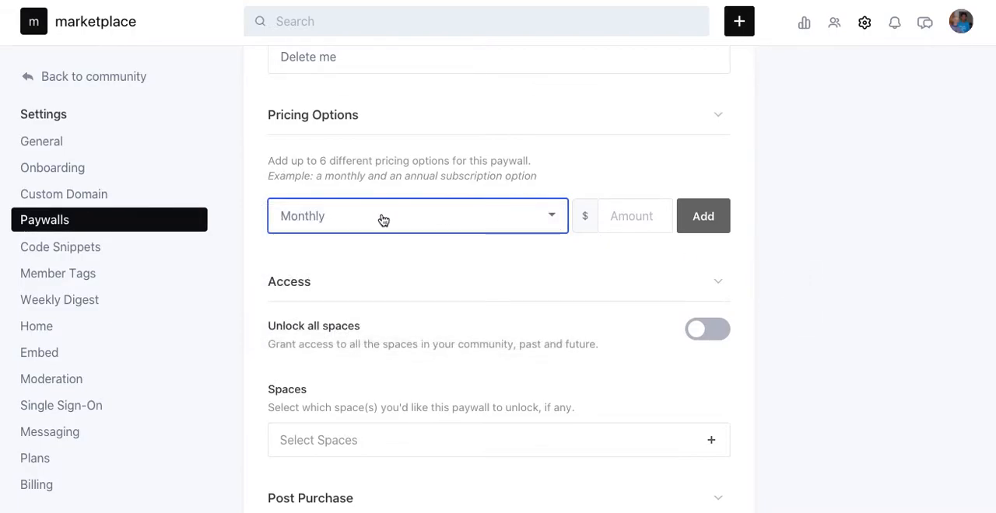
click(417, 215)
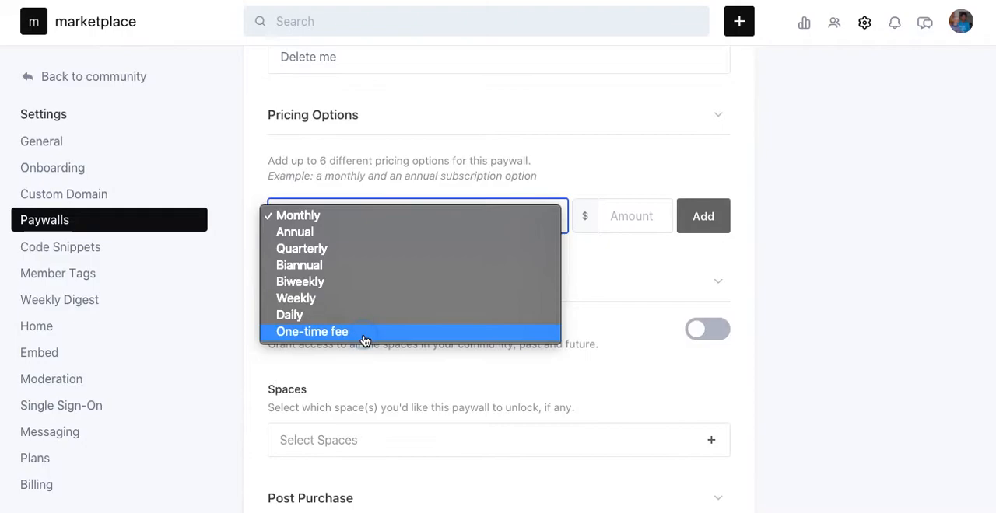
click(311, 331)
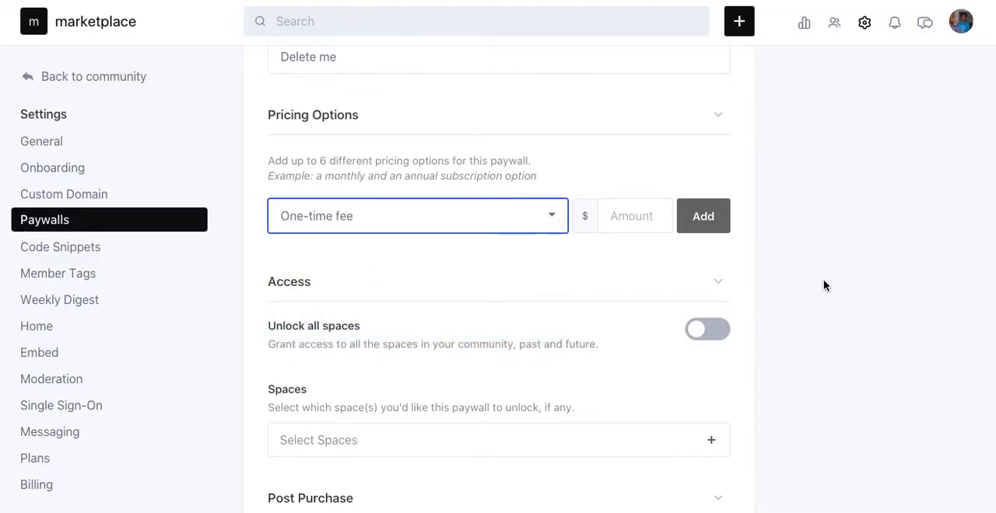
click(634, 215)
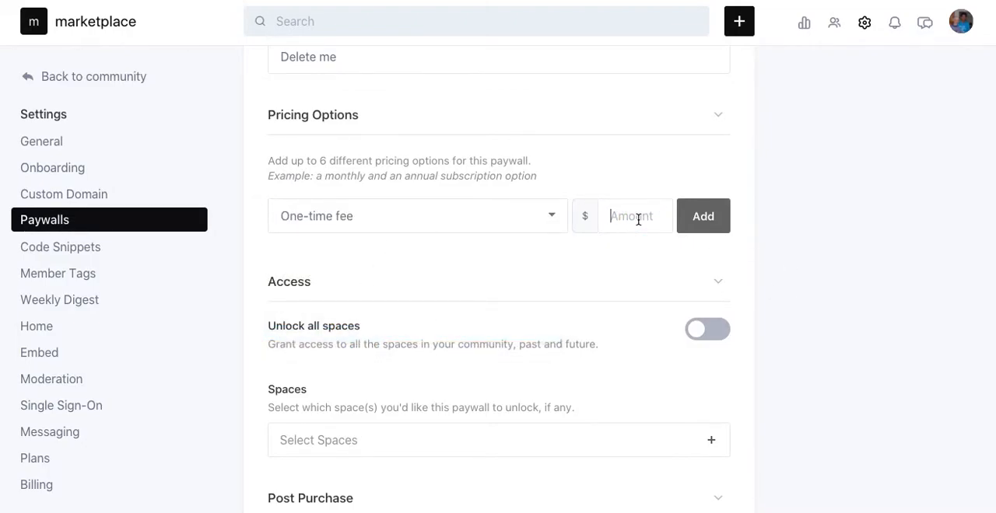
text(10)
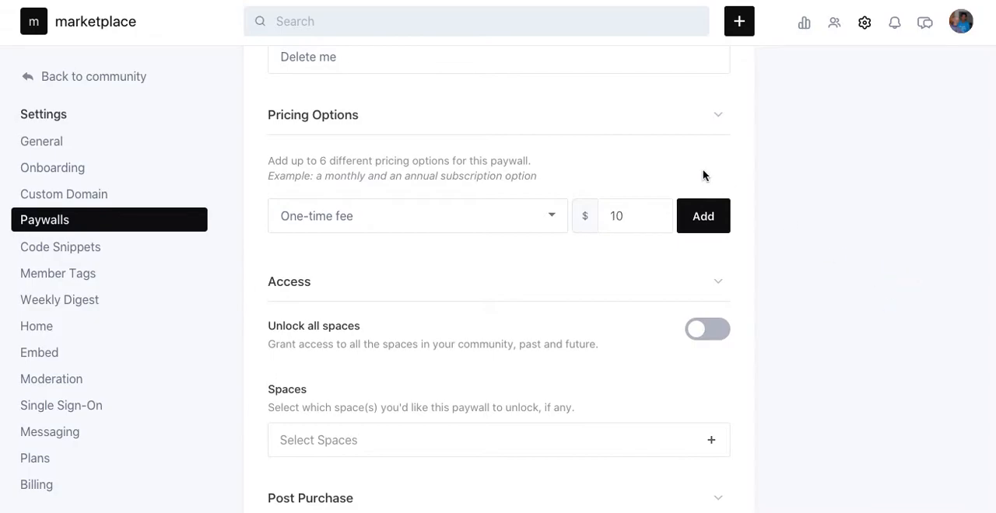
mouse_move(671, 349)
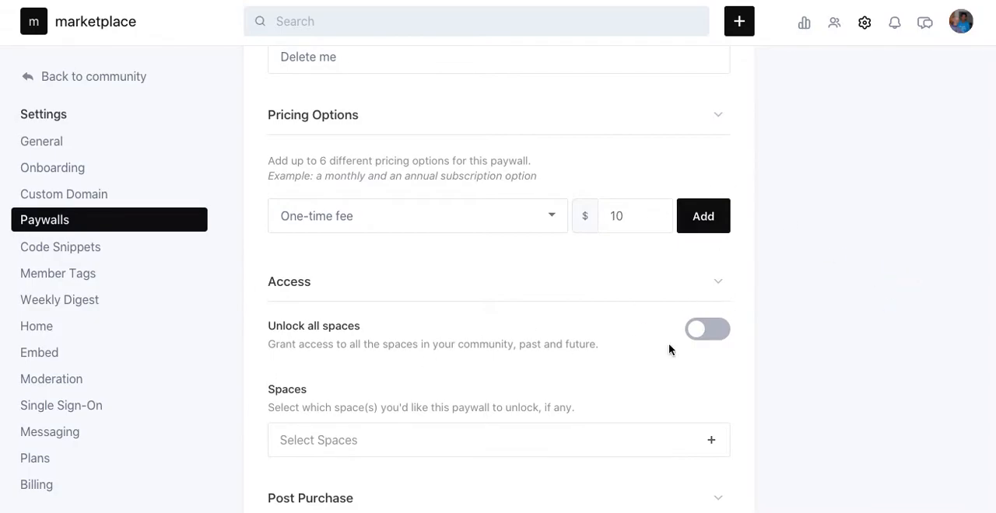
mouse_move(822, 341)
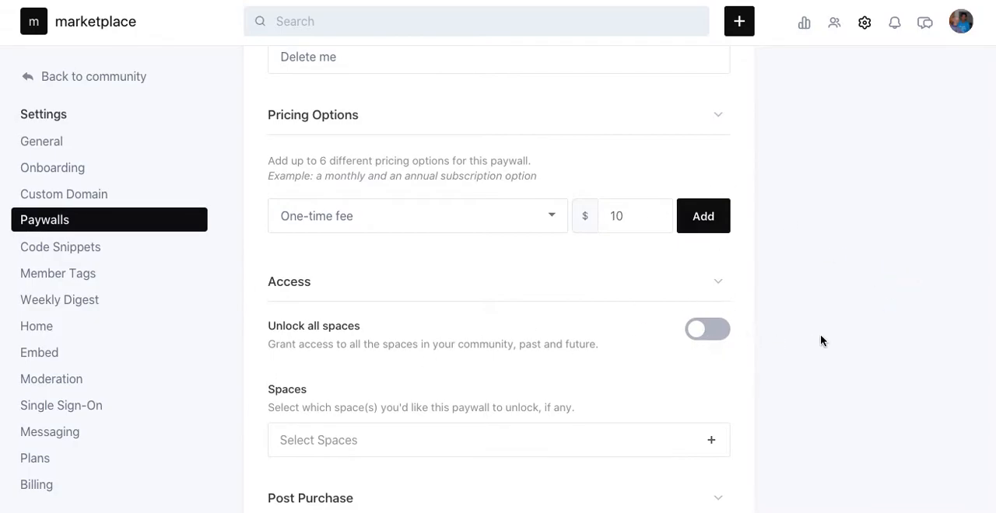
Add the Experiments in Awareness space to the paywall's unlocked spaces
scroll(down, 3)
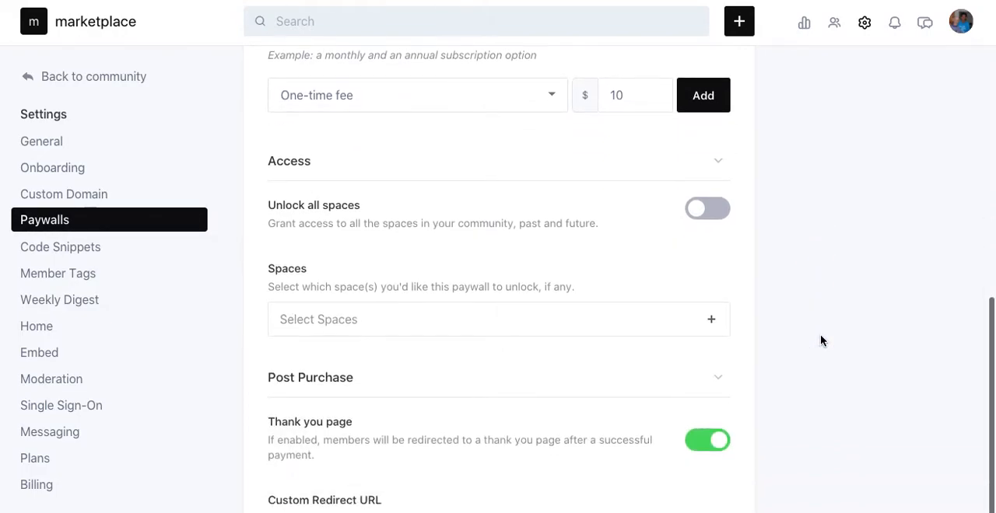
scroll(down, 3)
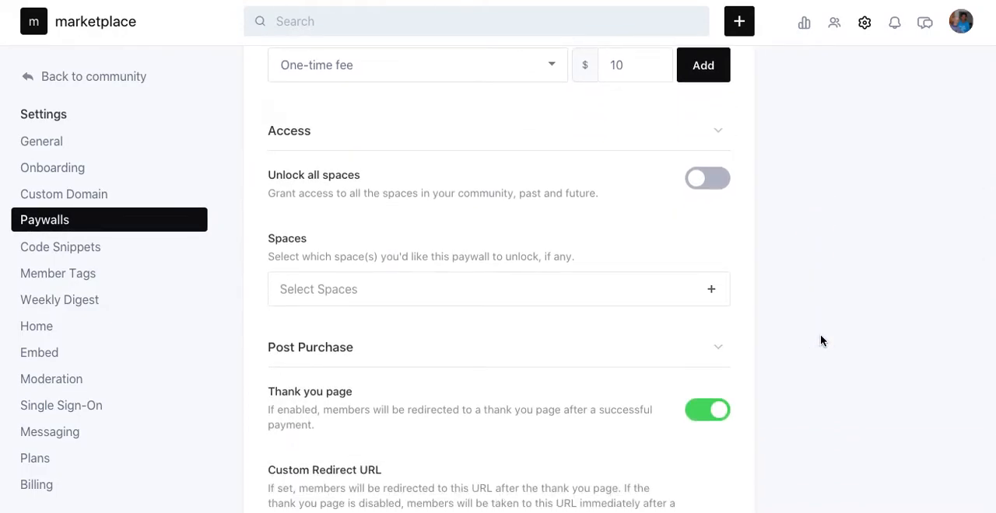
scroll(down, 3)
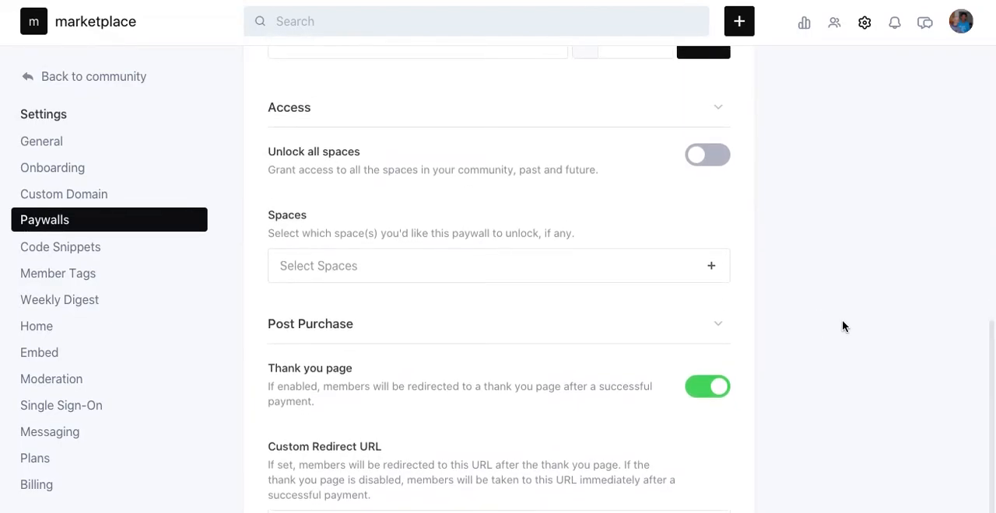
click(497, 266)
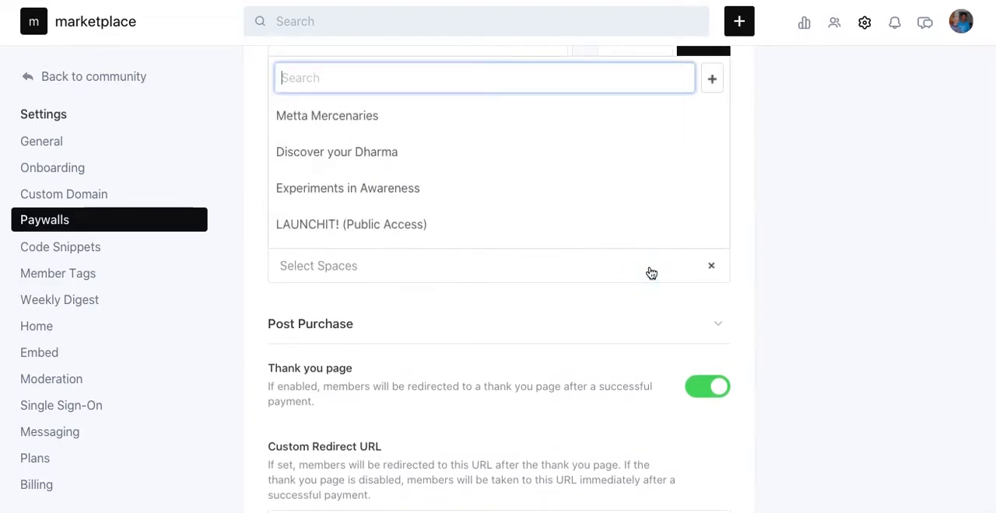
mouse_move(461, 192)
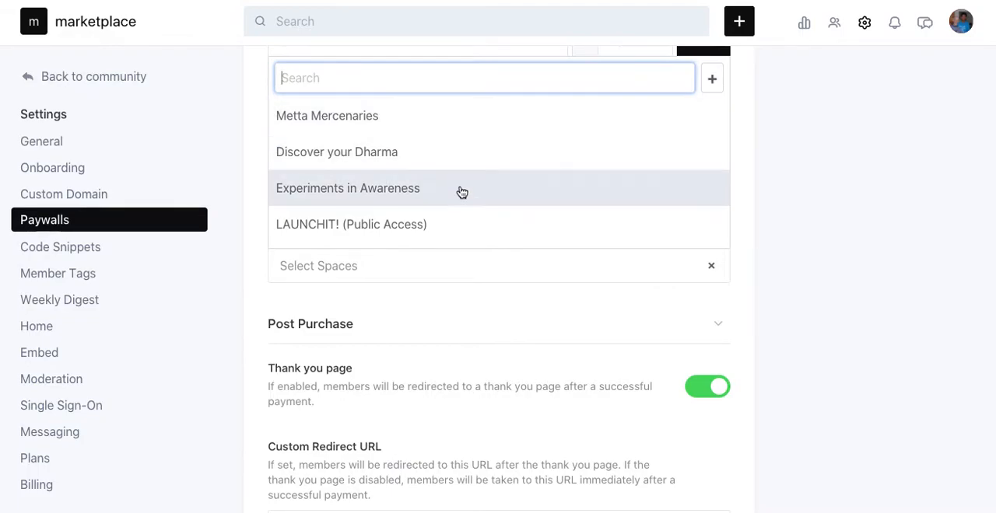
click(348, 188)
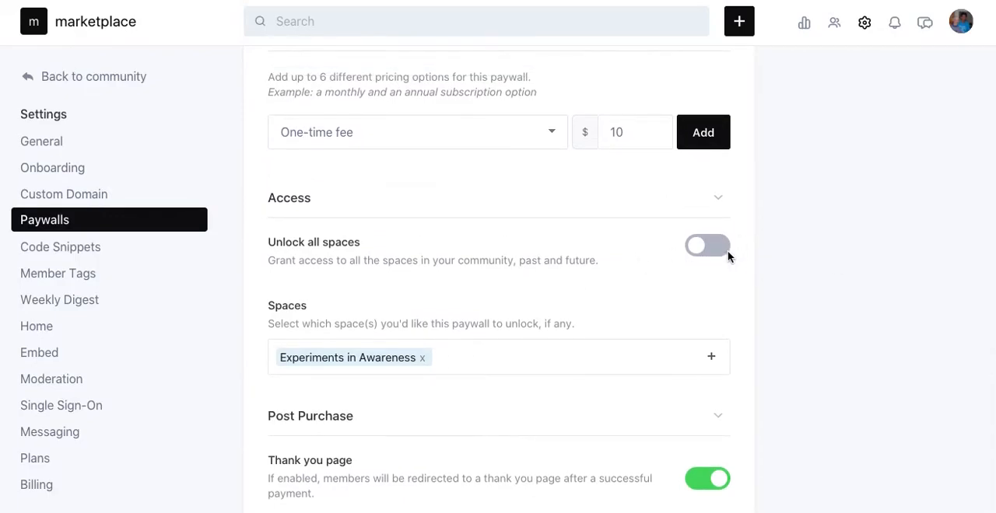
mouse_move(788, 281)
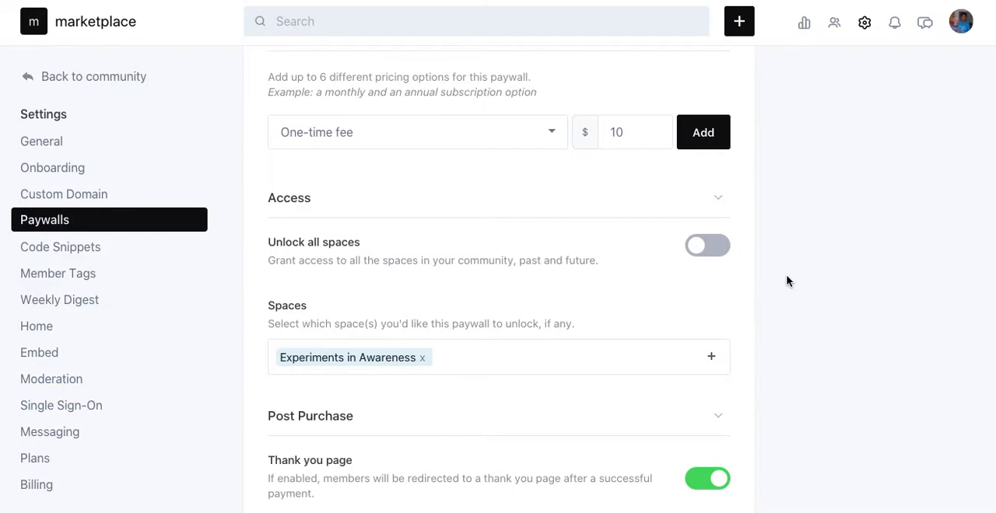
mouse_move(350, 136)
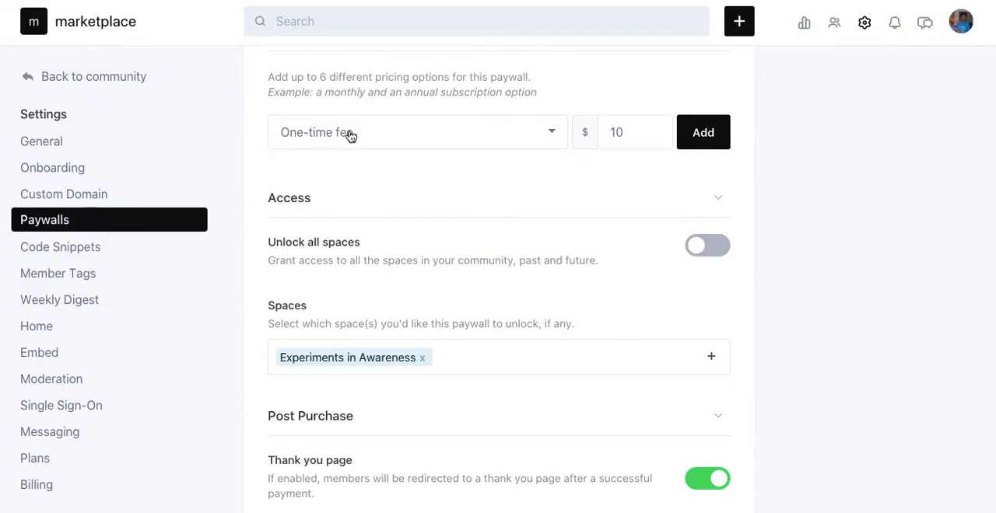
Change the $10 price's billing period from one-time to Daily
click(417, 131)
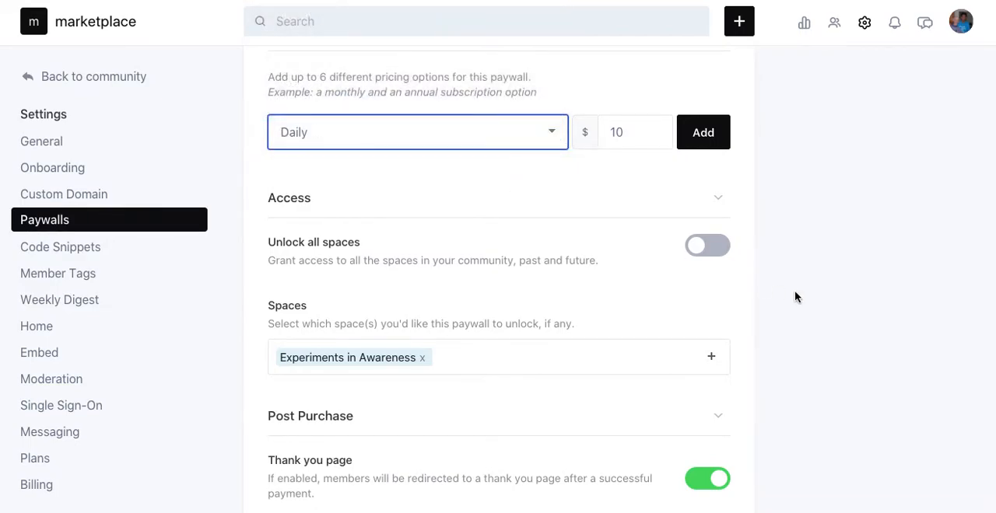
scroll(down, 3)
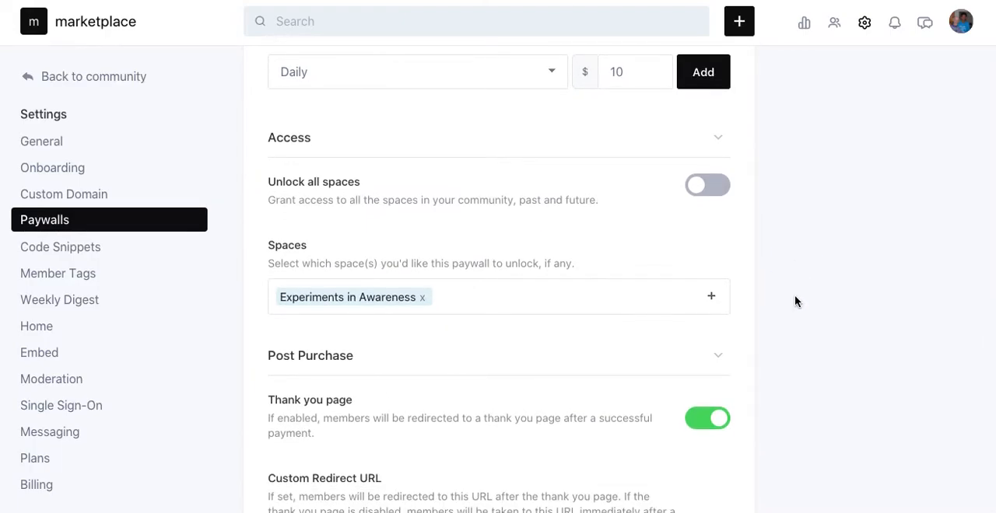
scroll(down, 3)
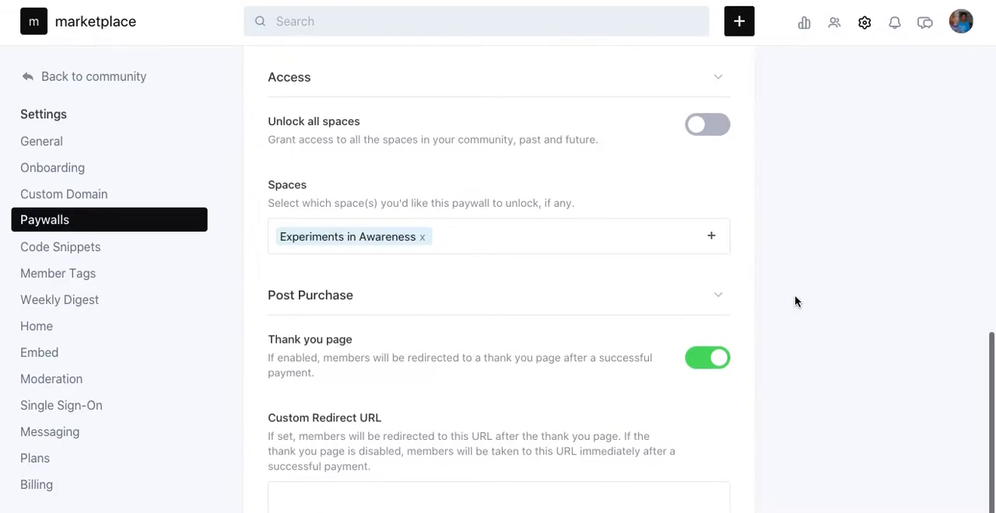
scroll(down, 3)
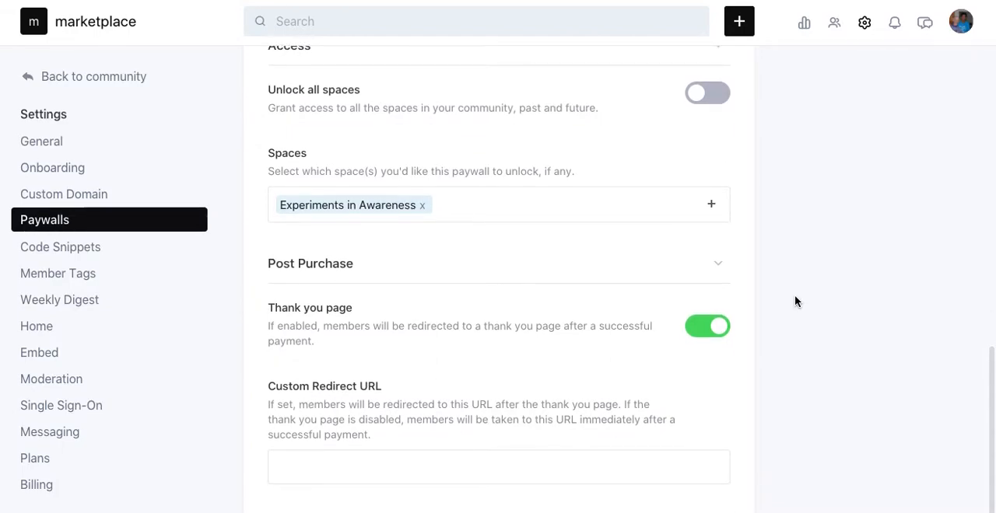
mouse_move(476, 325)
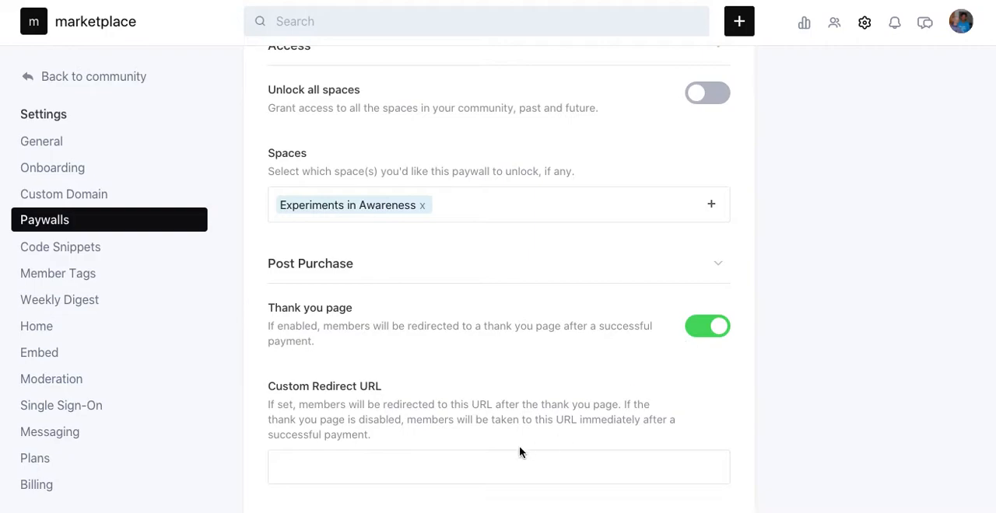
Turn off the post-purchase thank-you page redirect
click(499, 467)
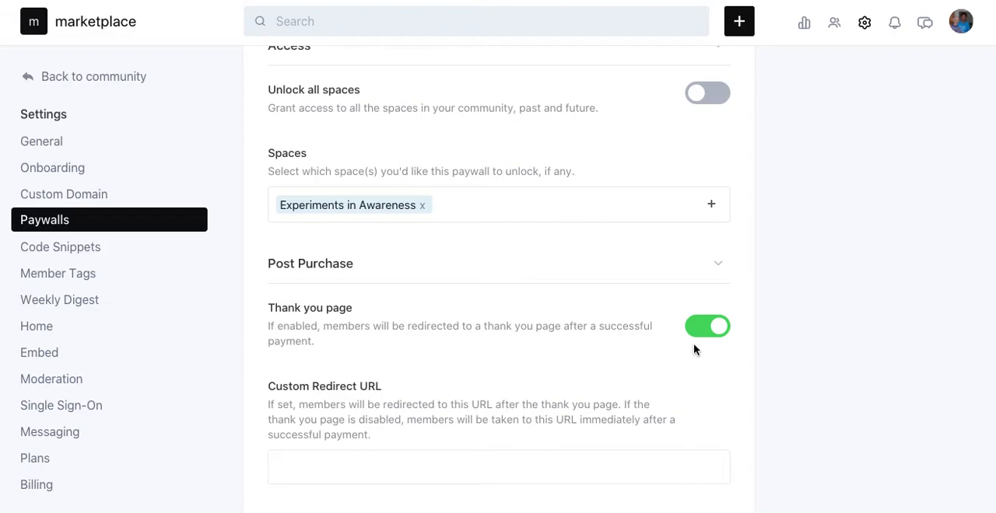
mouse_move(696, 326)
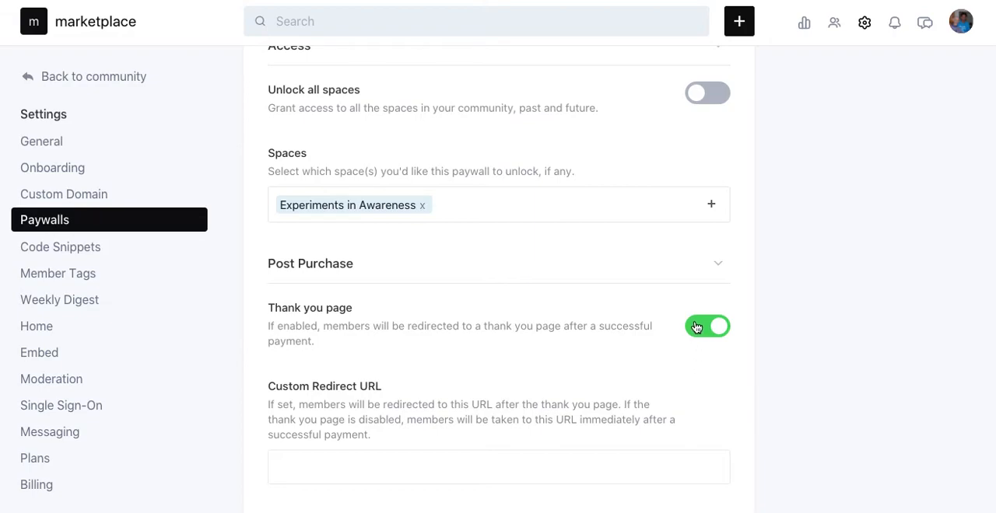
click(707, 326)
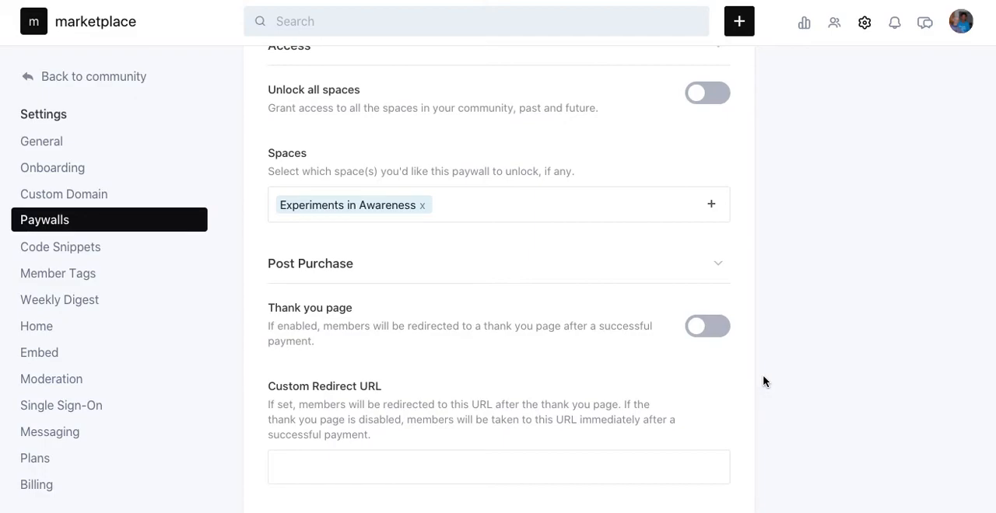
mouse_move(753, 481)
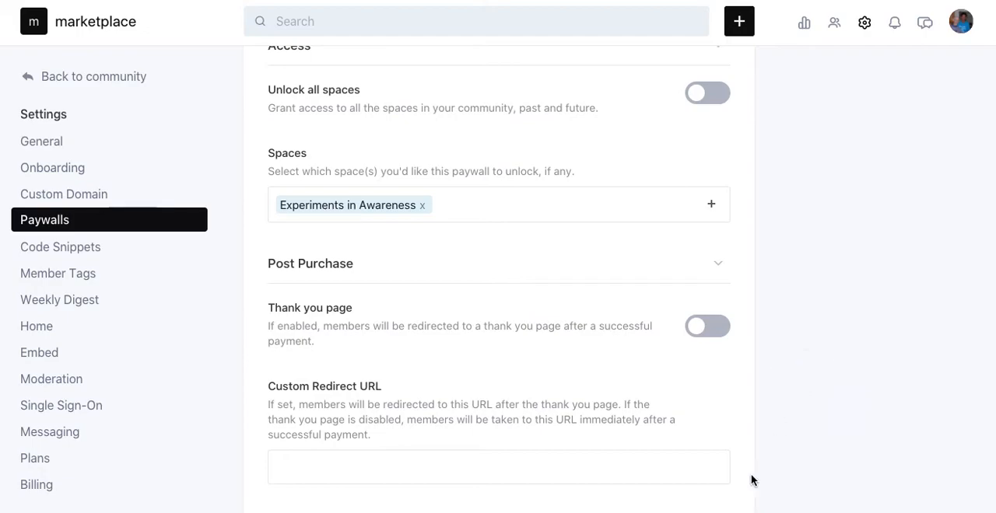
mouse_move(798, 374)
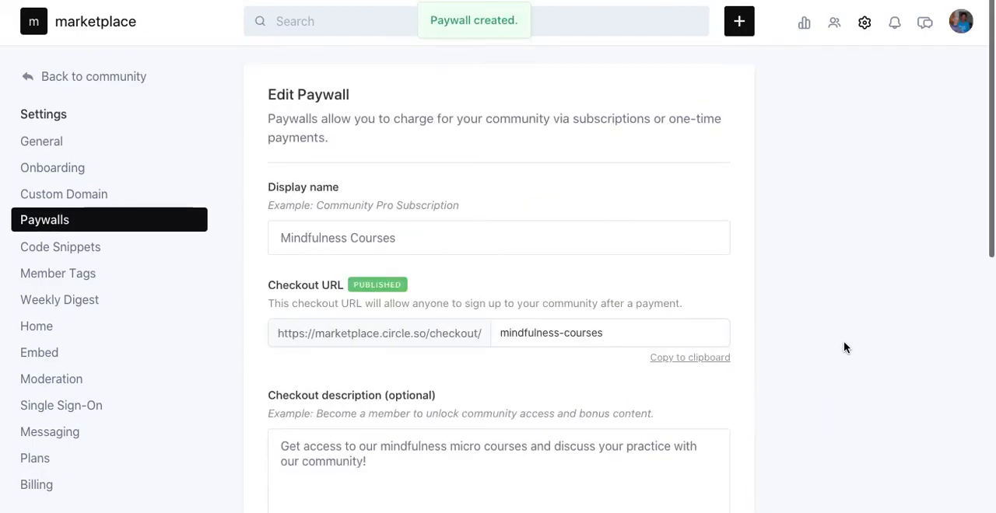
mouse_move(805, 292)
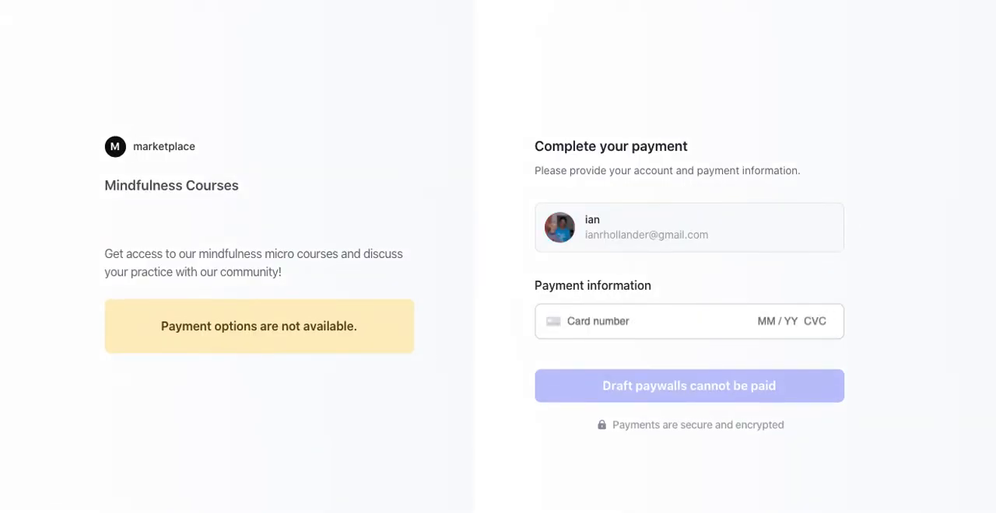
Try entering card details on the Mindfulness Courses checkout preview
click(622, 322)
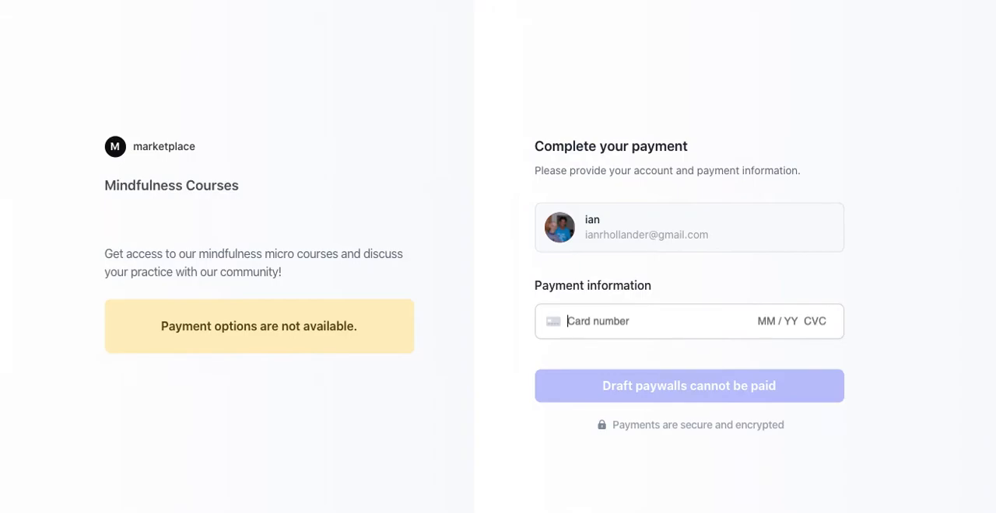
mouse_move(696, 91)
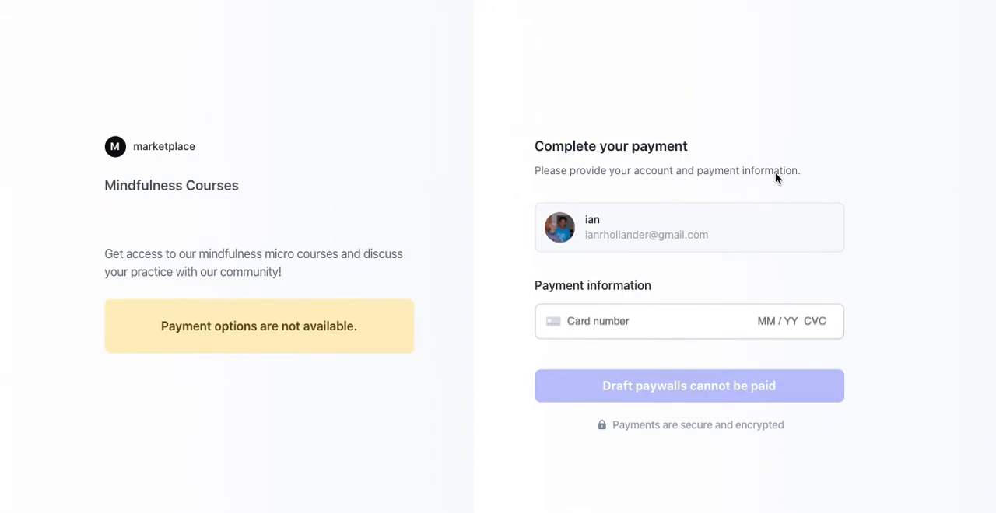
mouse_move(230, 327)
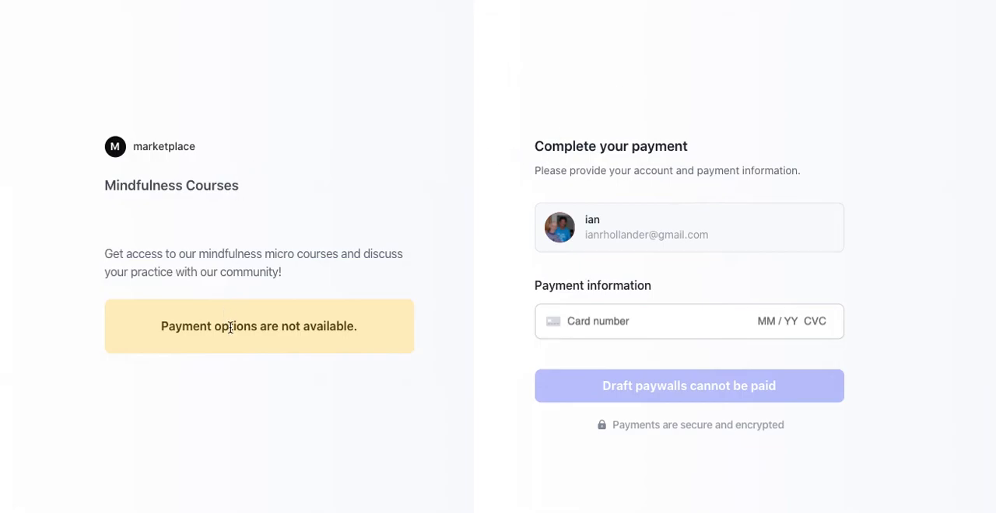
mouse_move(379, 327)
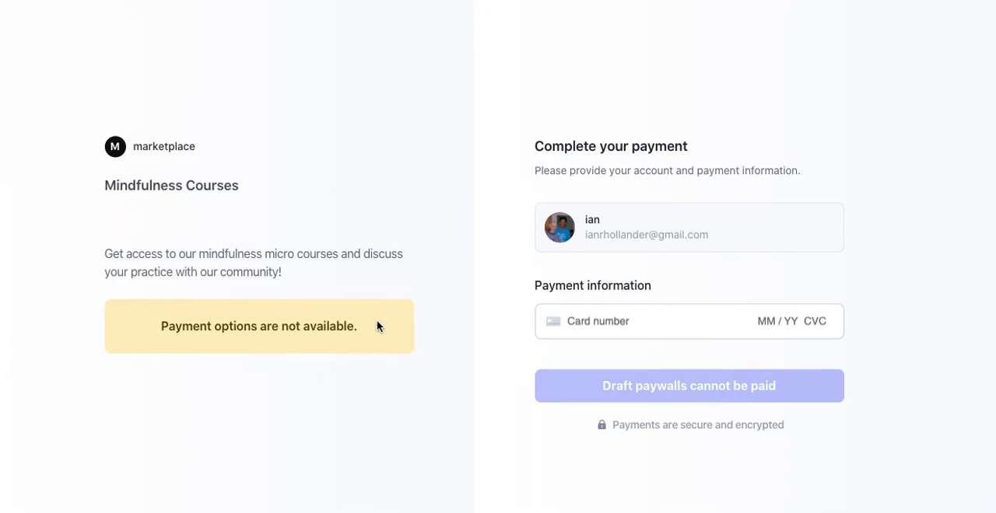
mouse_move(201, 311)
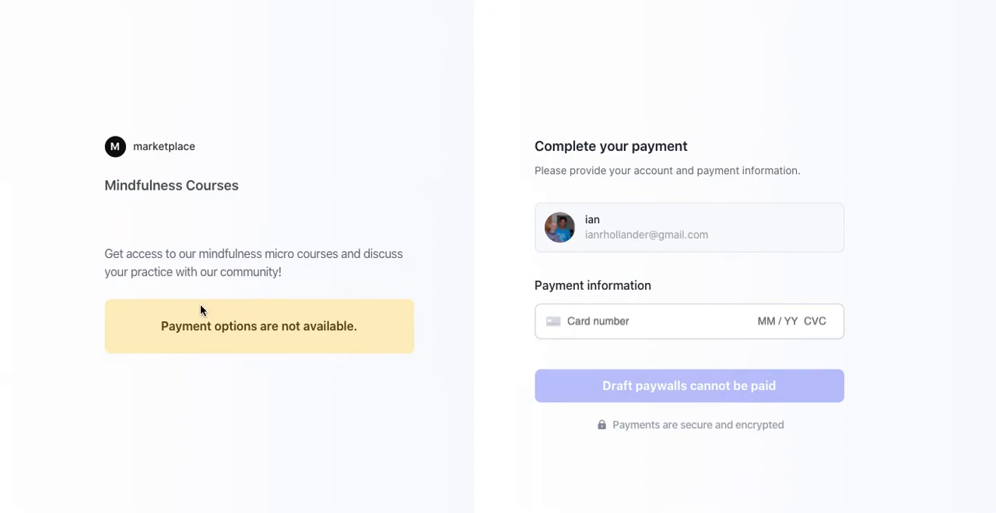
mouse_move(156, 260)
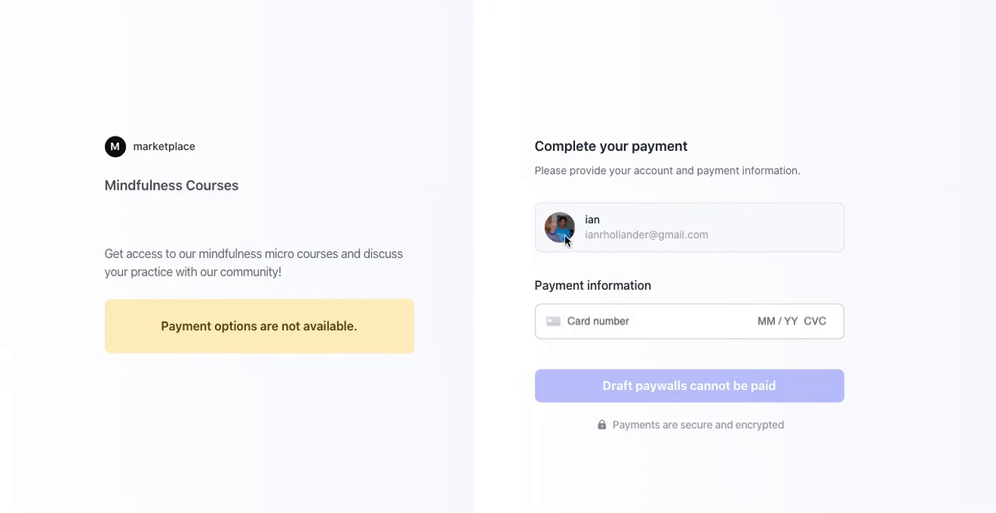
mouse_move(596, 319)
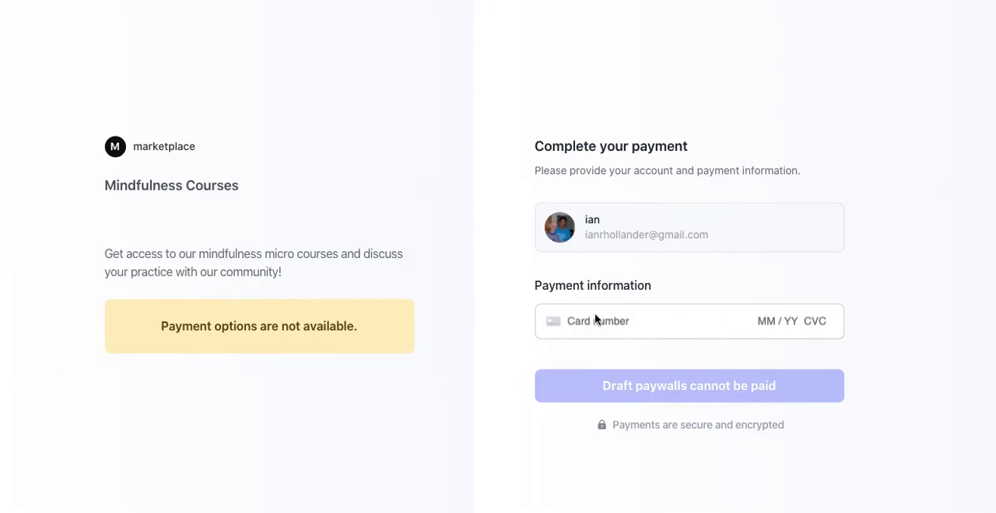
mouse_move(598, 322)
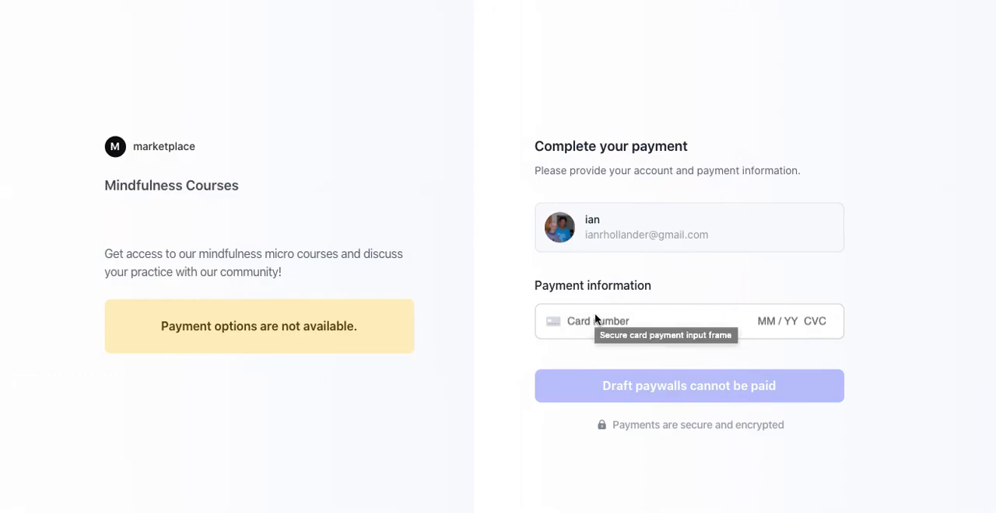
mouse_move(604, 433)
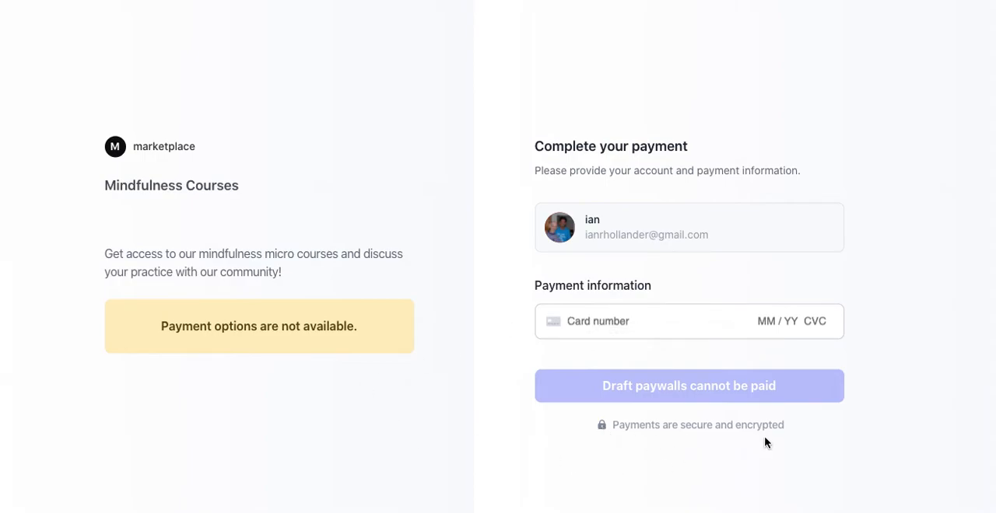
mouse_move(412, 385)
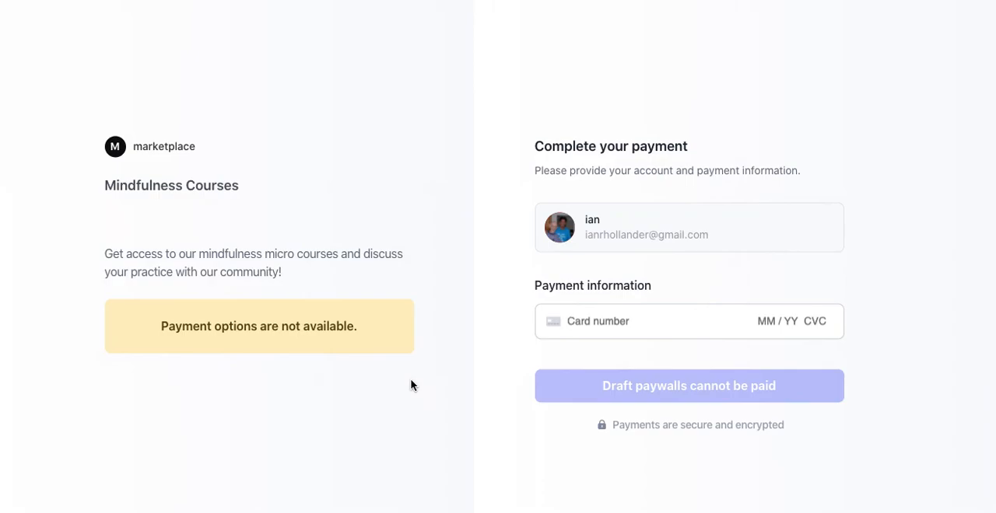
mouse_move(616, 314)
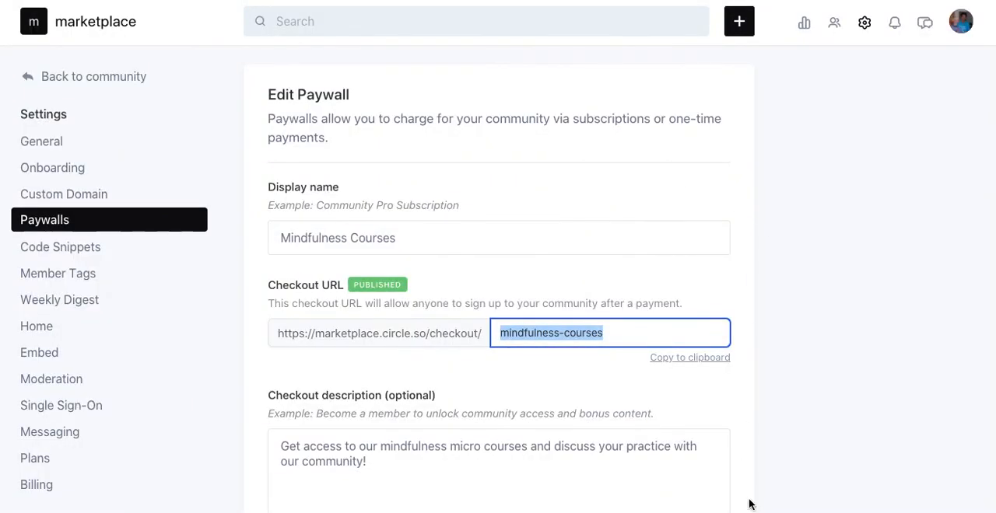
Scroll the Edit Paywall form through Pricing Options, Access and Post Purchase
scroll(down, 3)
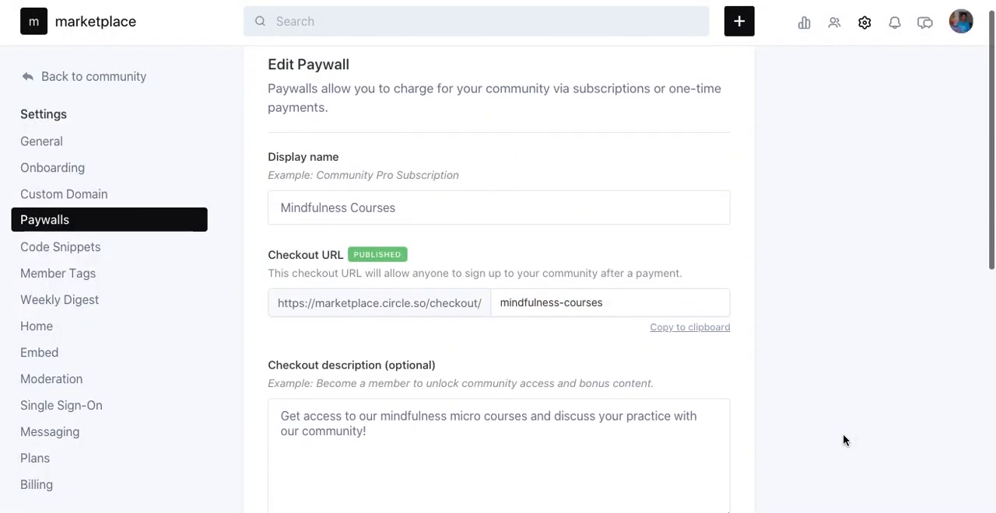
scroll(down, 3)
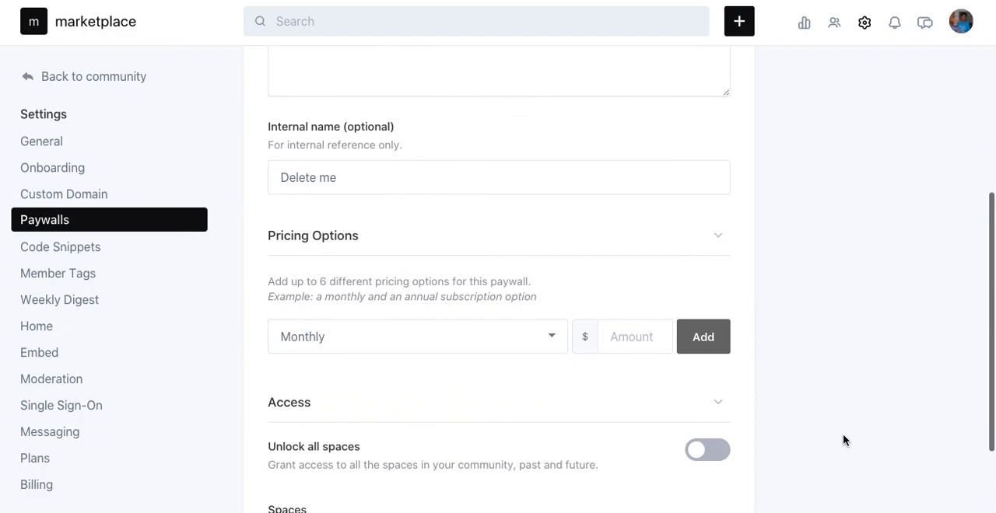
scroll(down, 3)
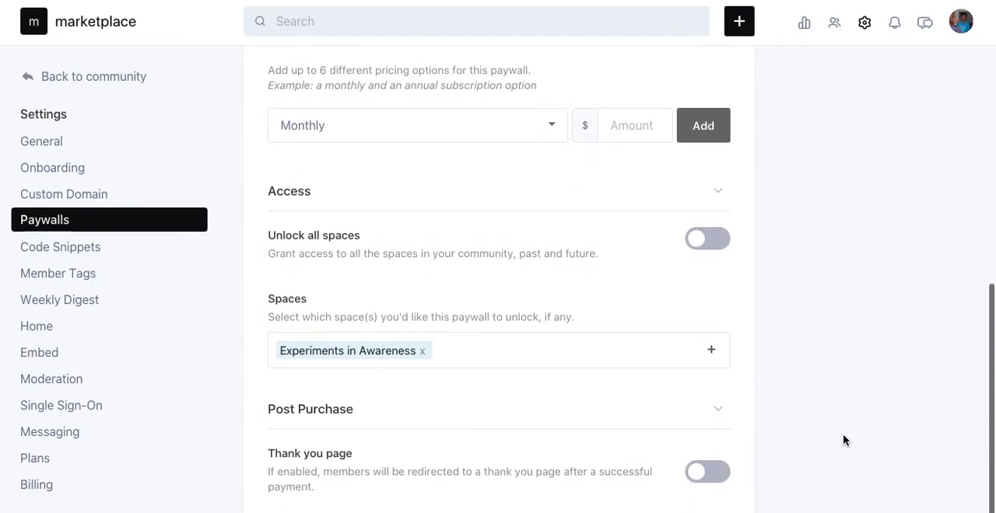
scroll(down, 3)
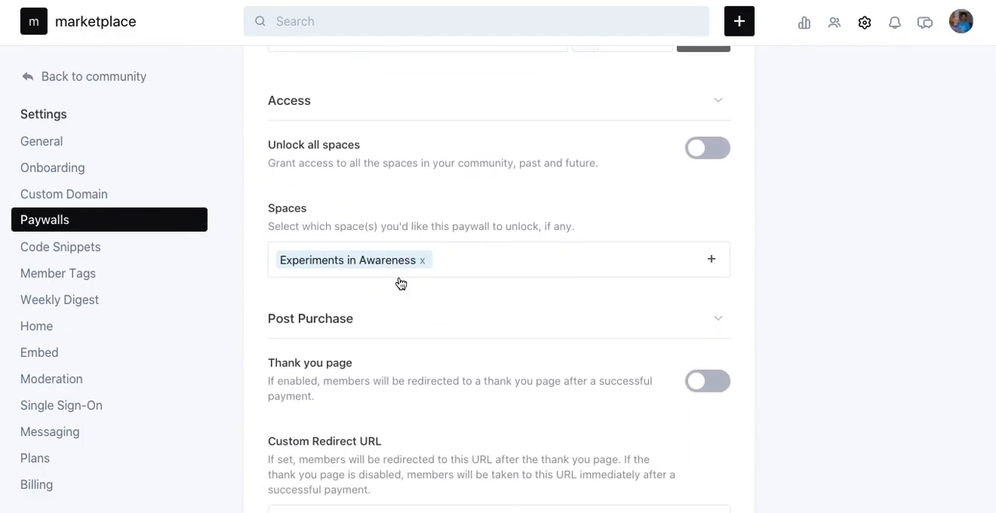